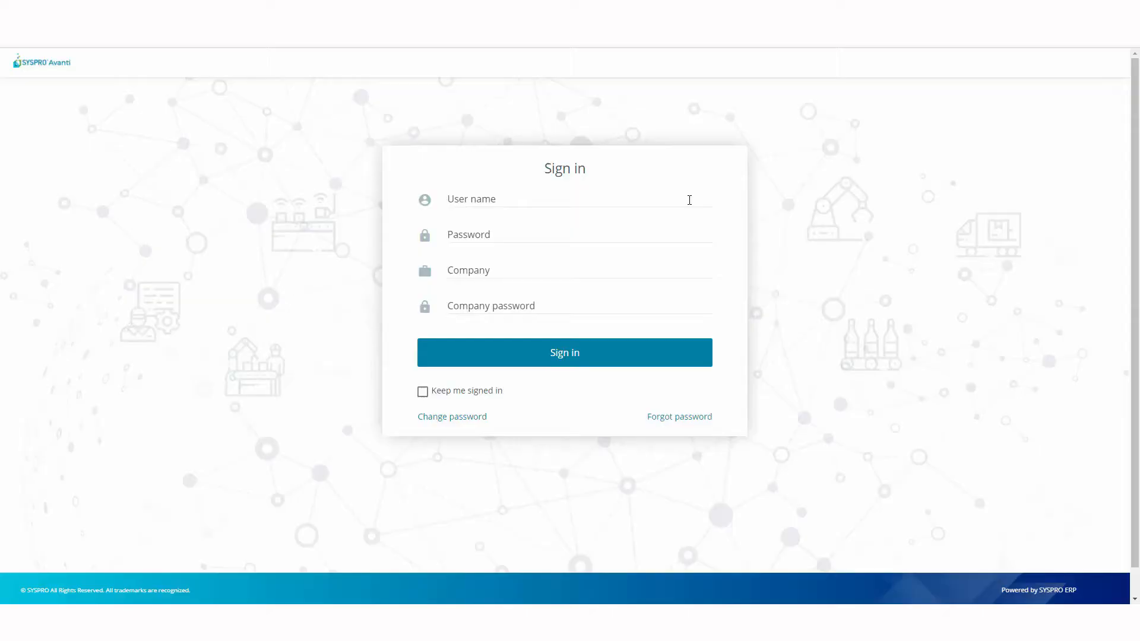
# Sign in as user Kevin and load the home menu of Finance, Distribution and Operations tiles.
pyautogui.write('Kevin')
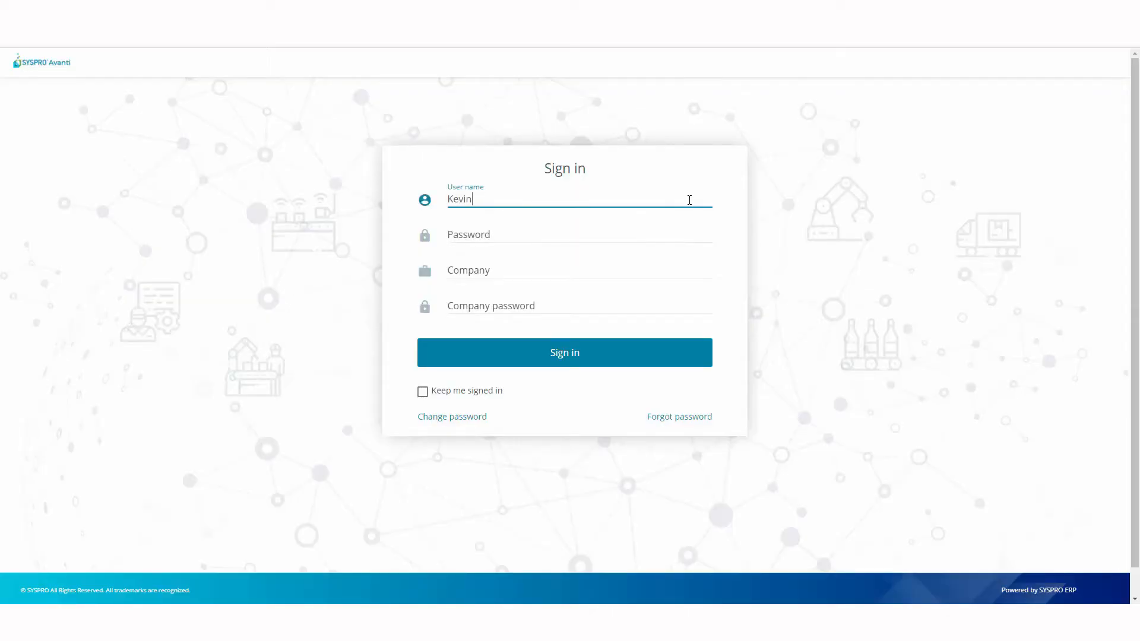
pyautogui.click(564, 352)
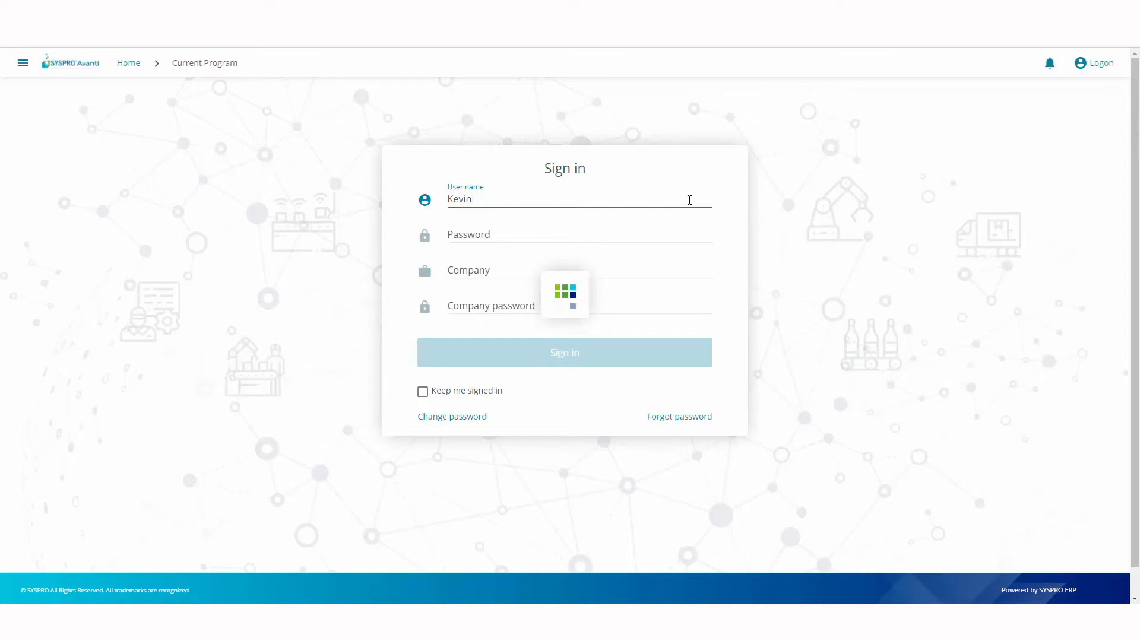
pyautogui.click(564, 351)
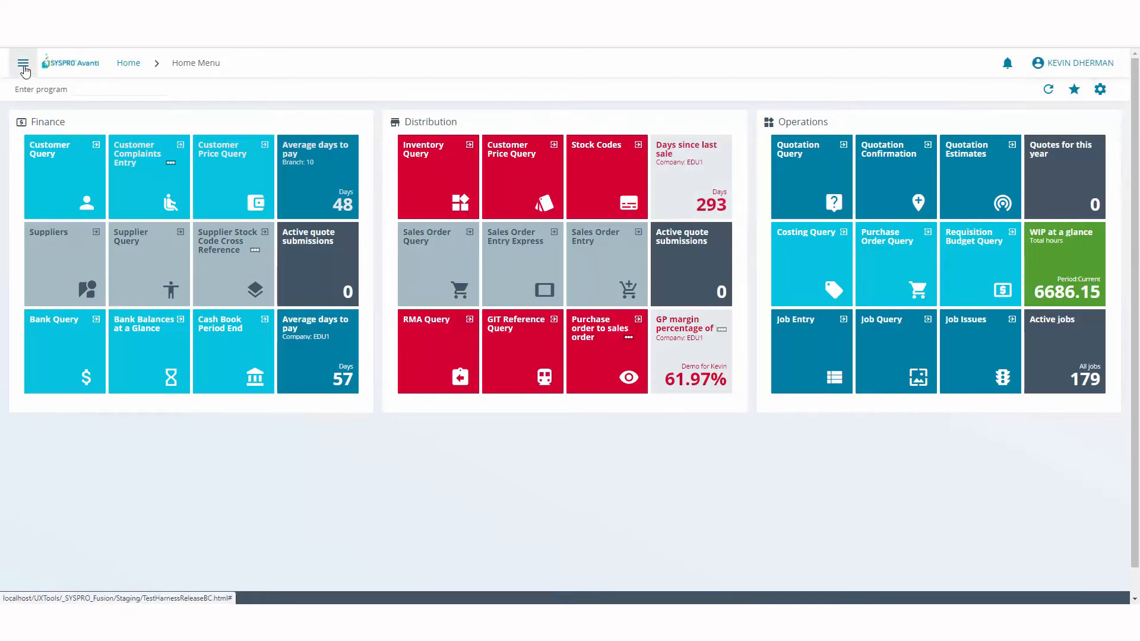
# Expand the Artificial Intelligence program group listing AI Administrator, trained models, training queue and setup.
pyautogui.click(23, 63)
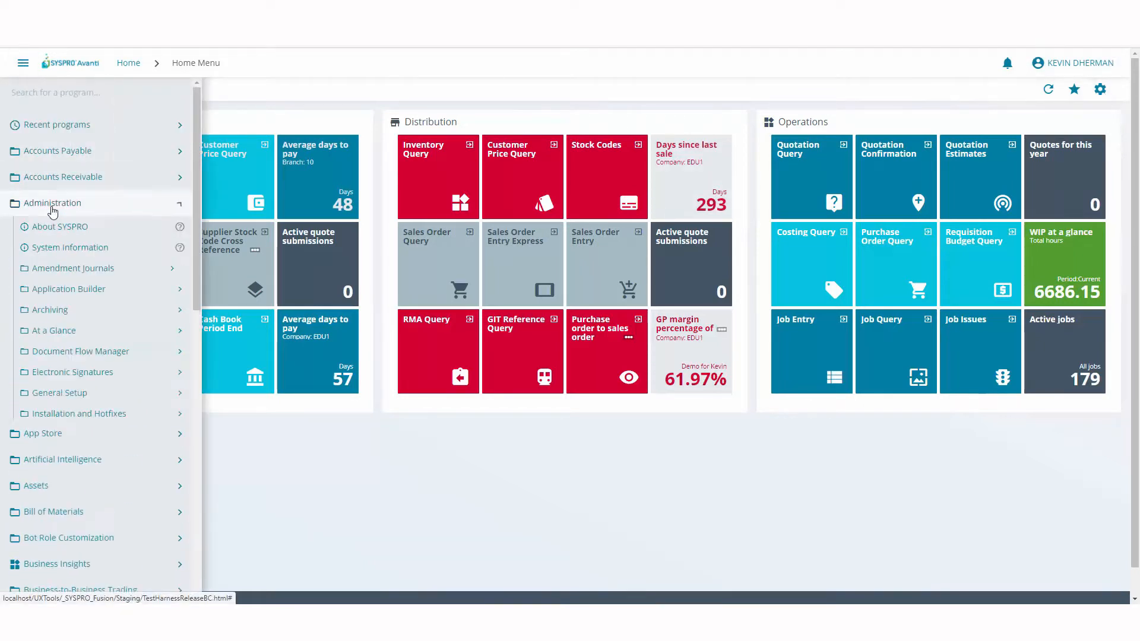
pyautogui.click(63, 255)
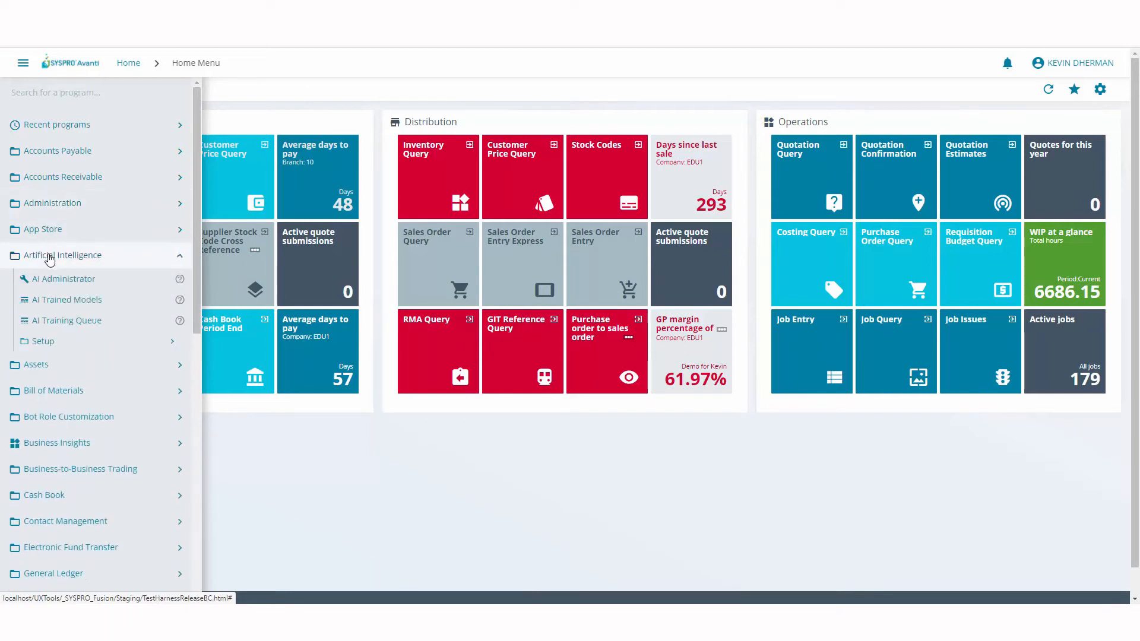
pyautogui.moveTo(61, 278)
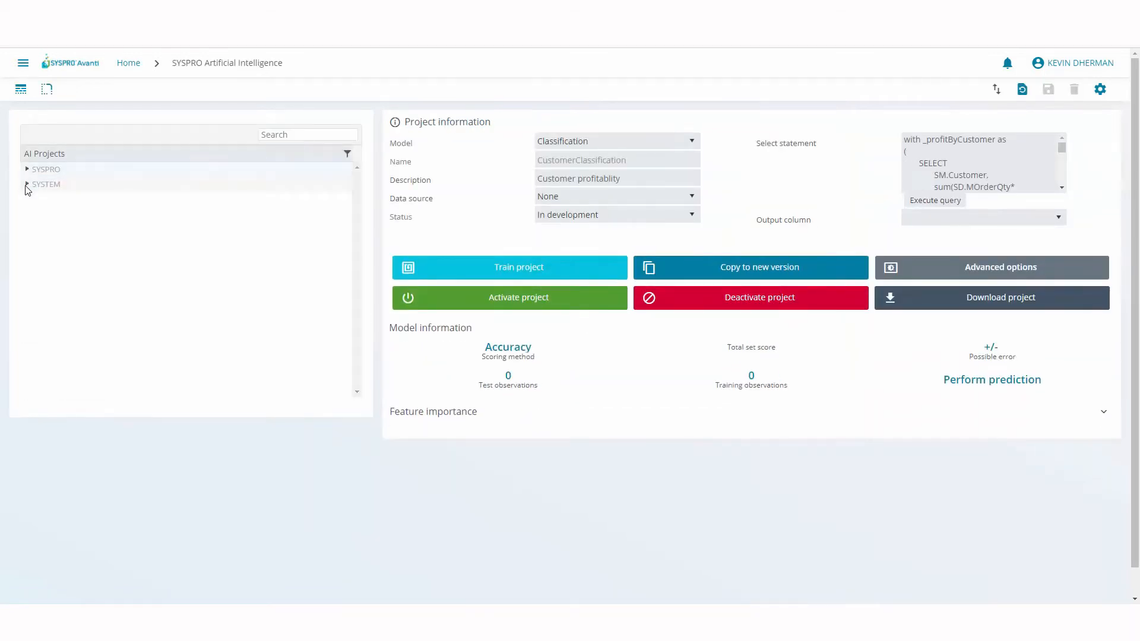
# In AI Administrator, expand SYSTEM and show PODaysLate Version 2 with its scores and observation counts.
pyautogui.click(27, 184)
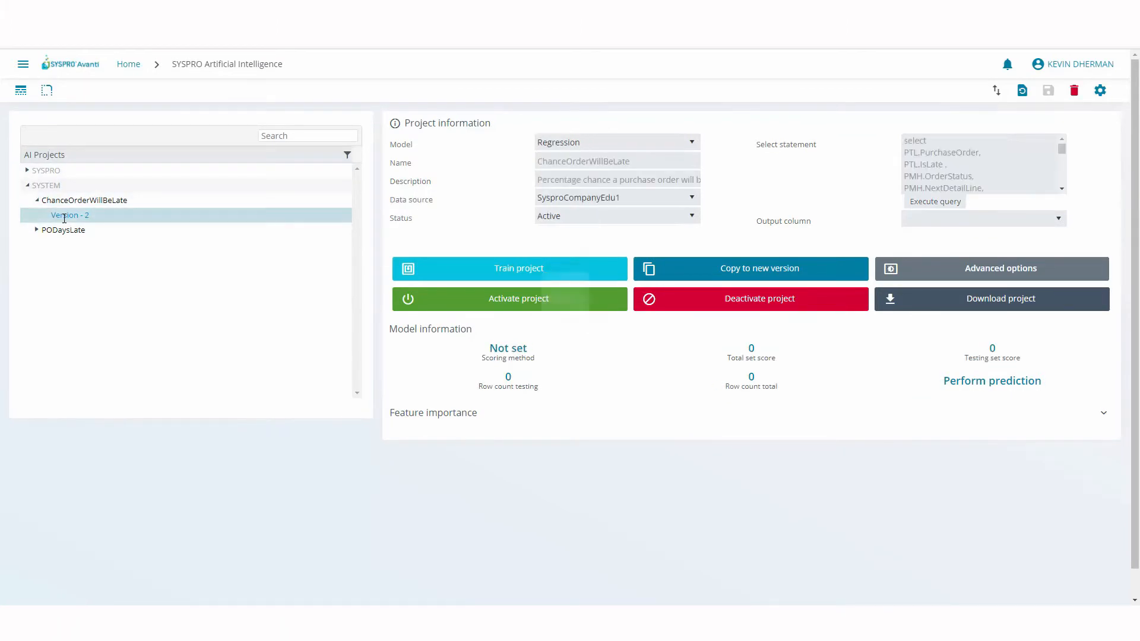
pyautogui.click(63, 229)
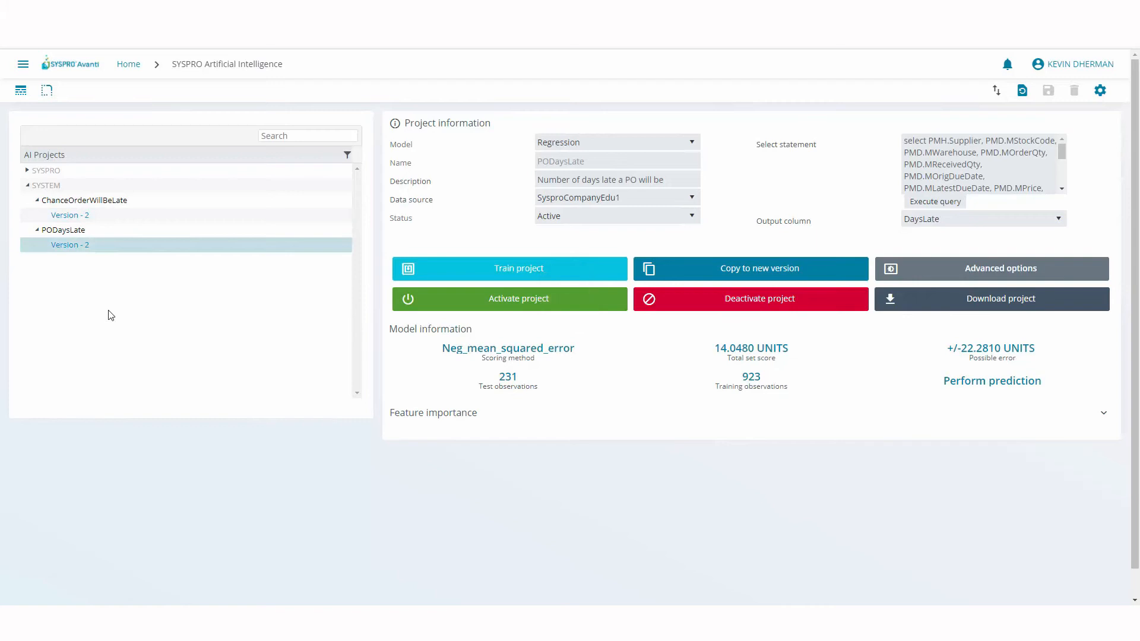
pyautogui.moveTo(206, 401)
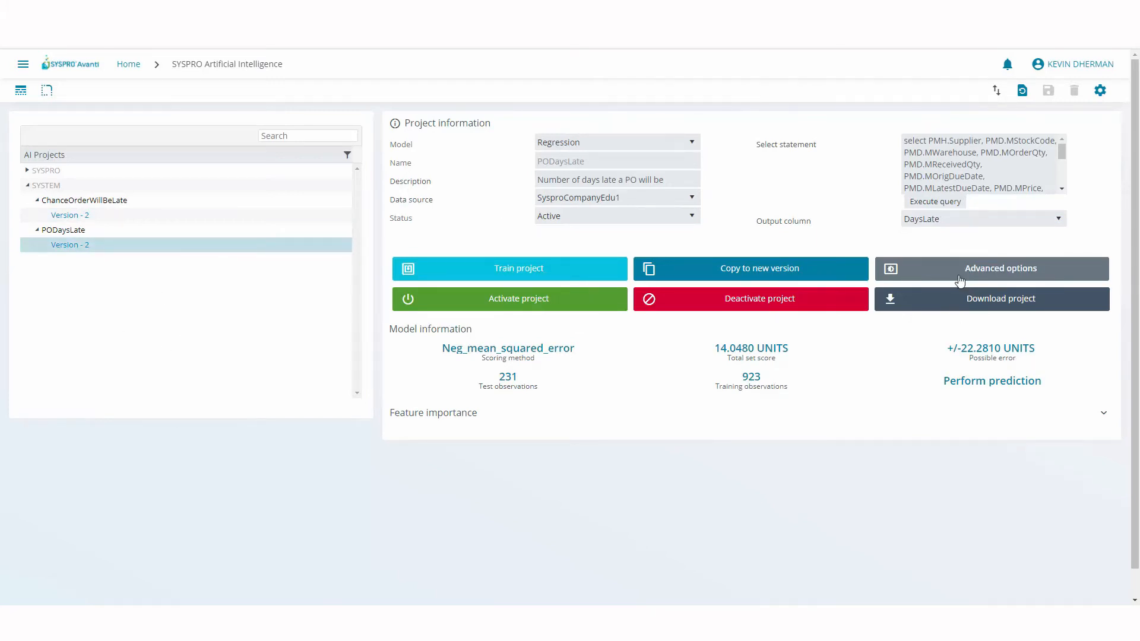
pyautogui.click(990, 269)
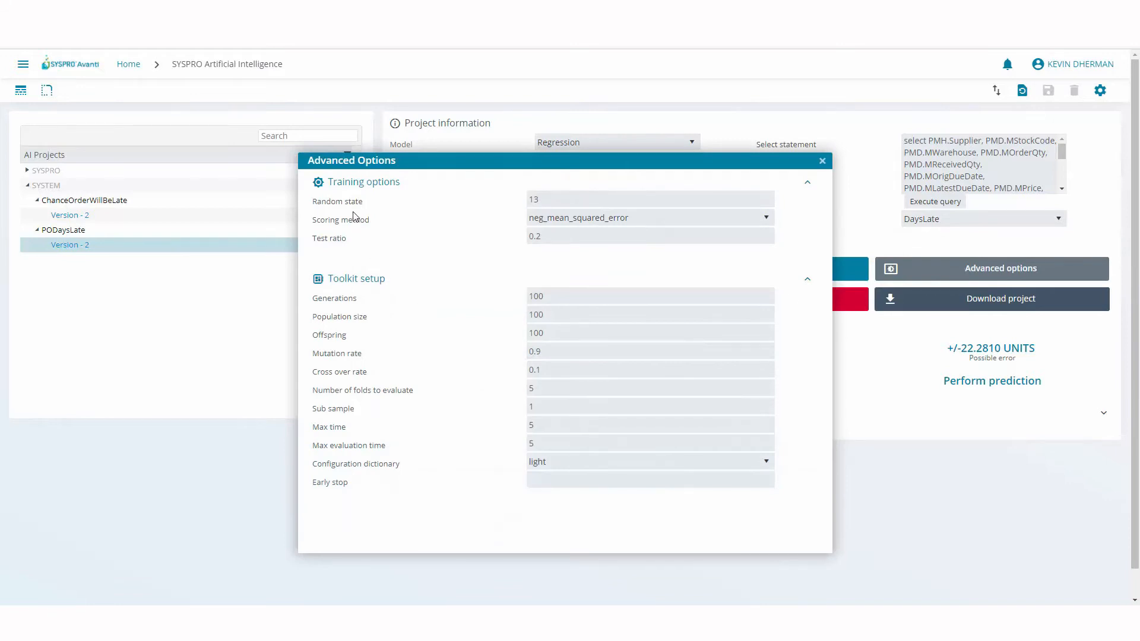
pyautogui.moveTo(366, 325)
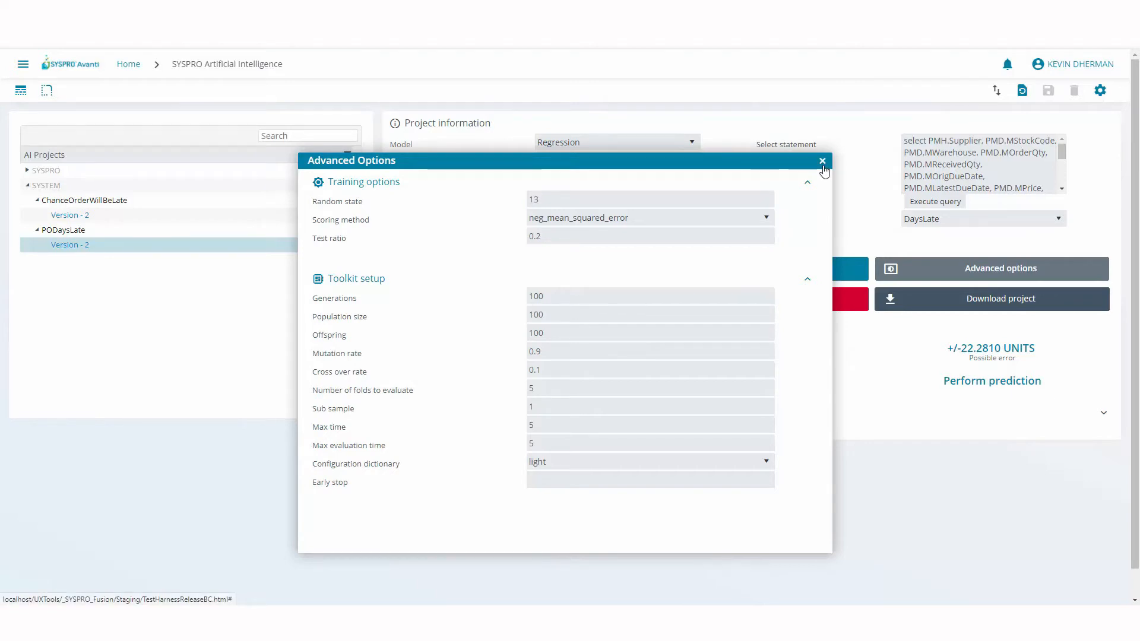
pyautogui.click(822, 161)
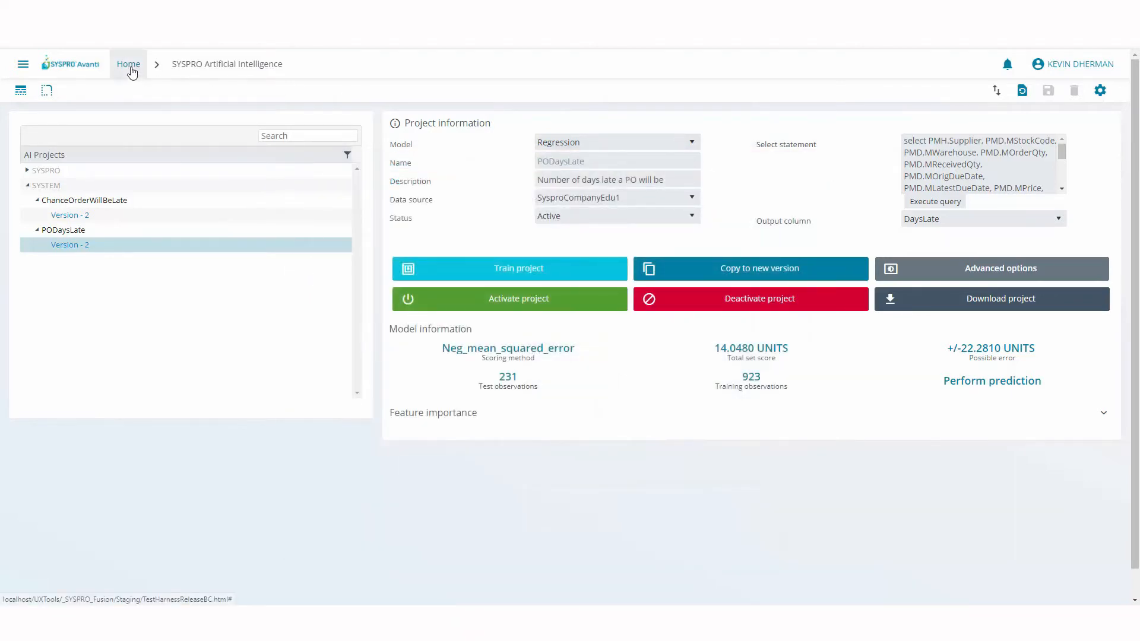
# Return home, switch to Daily Programs & Insights and start designing that workspace.
pyautogui.click(129, 64)
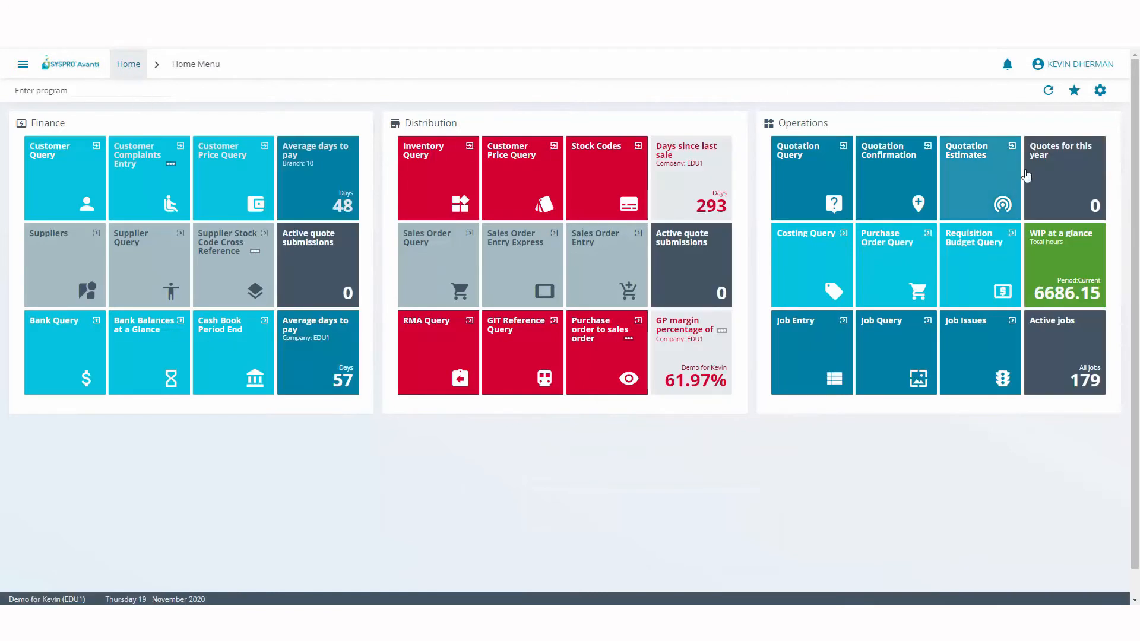
pyautogui.click(1099, 90)
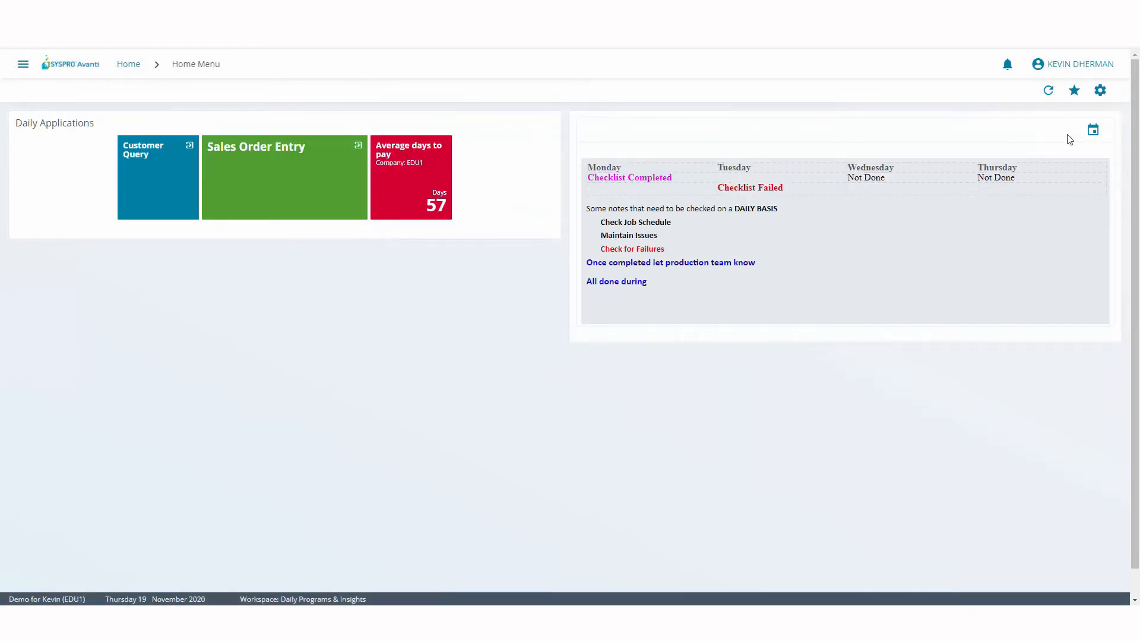
pyautogui.click(1100, 90)
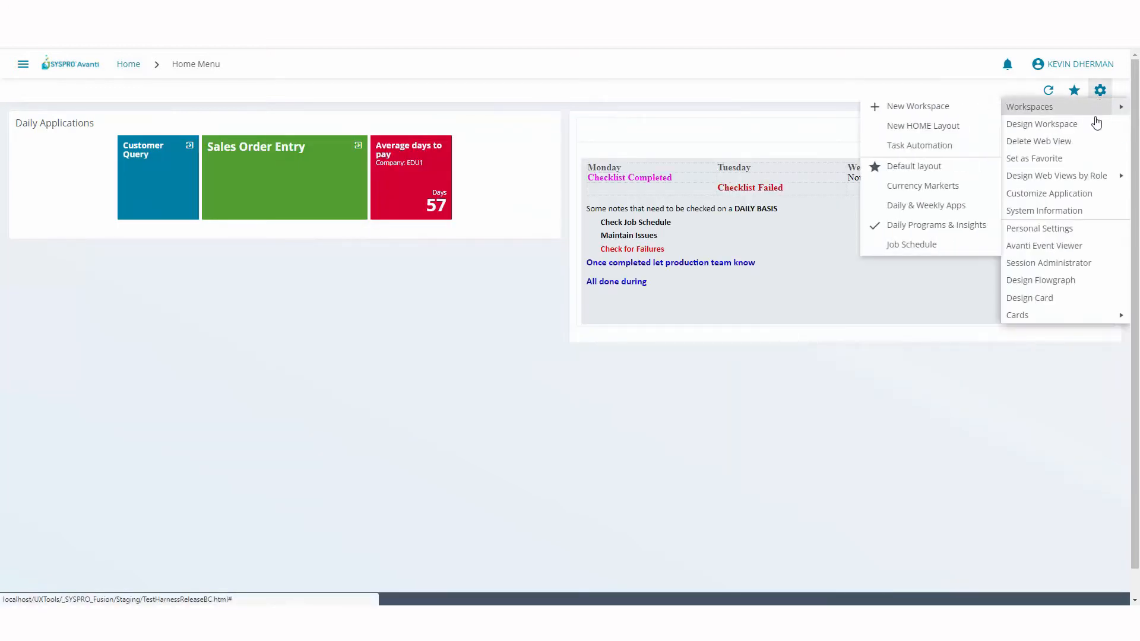
pyautogui.click(370, 338)
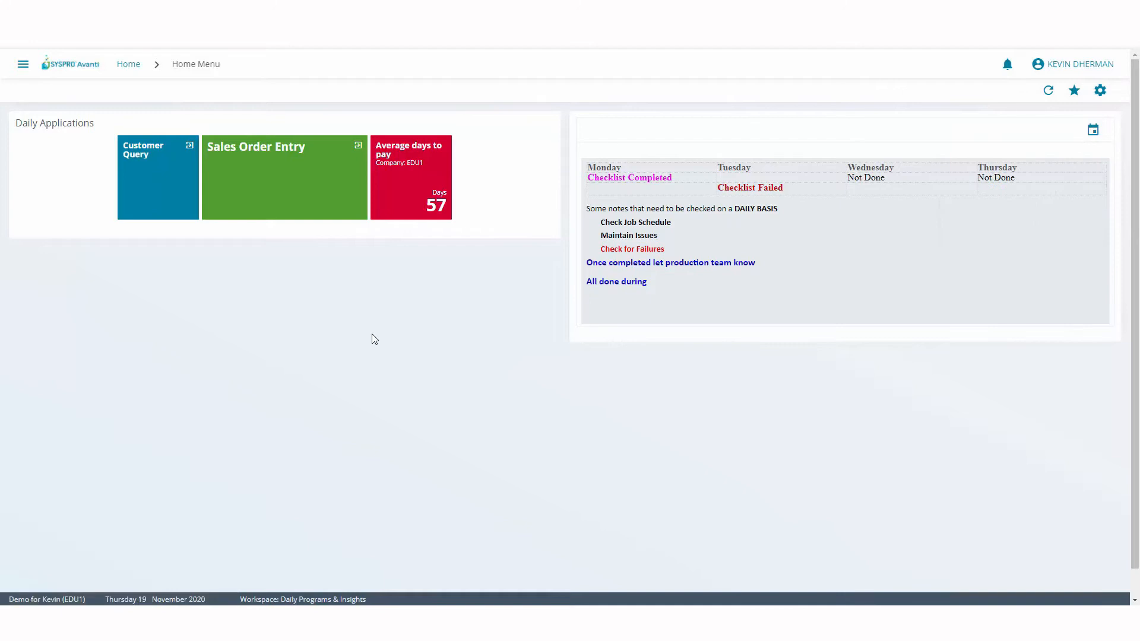
pyautogui.click(1099, 91)
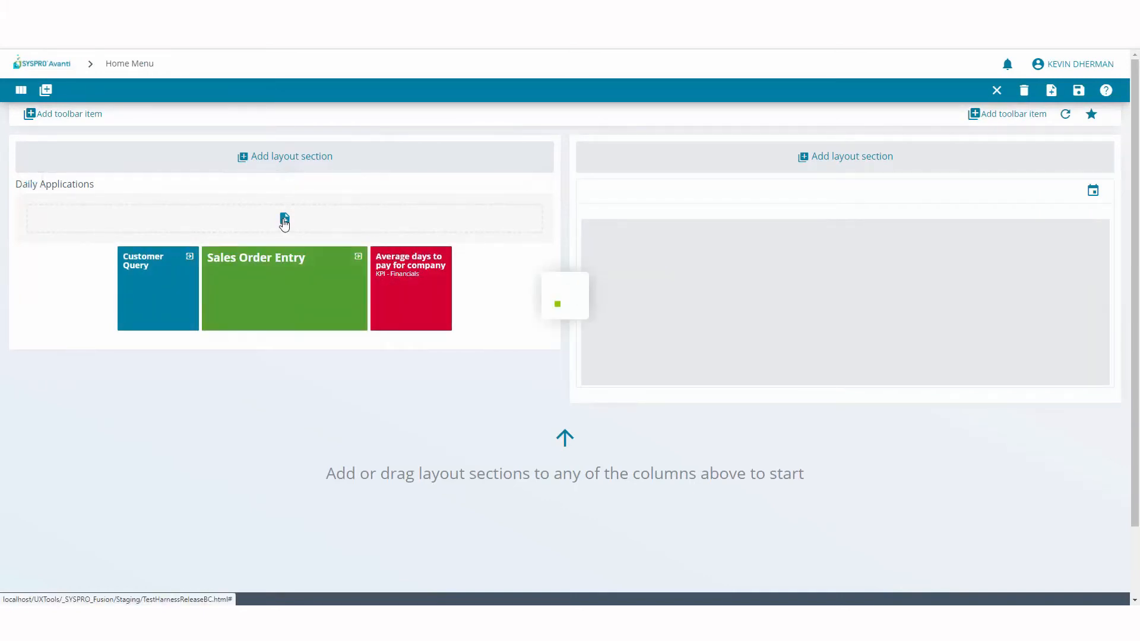
# Add a 'Number of days late a PO will be' tile for order 313, line 1, with a background colour.
pyautogui.click(284, 221)
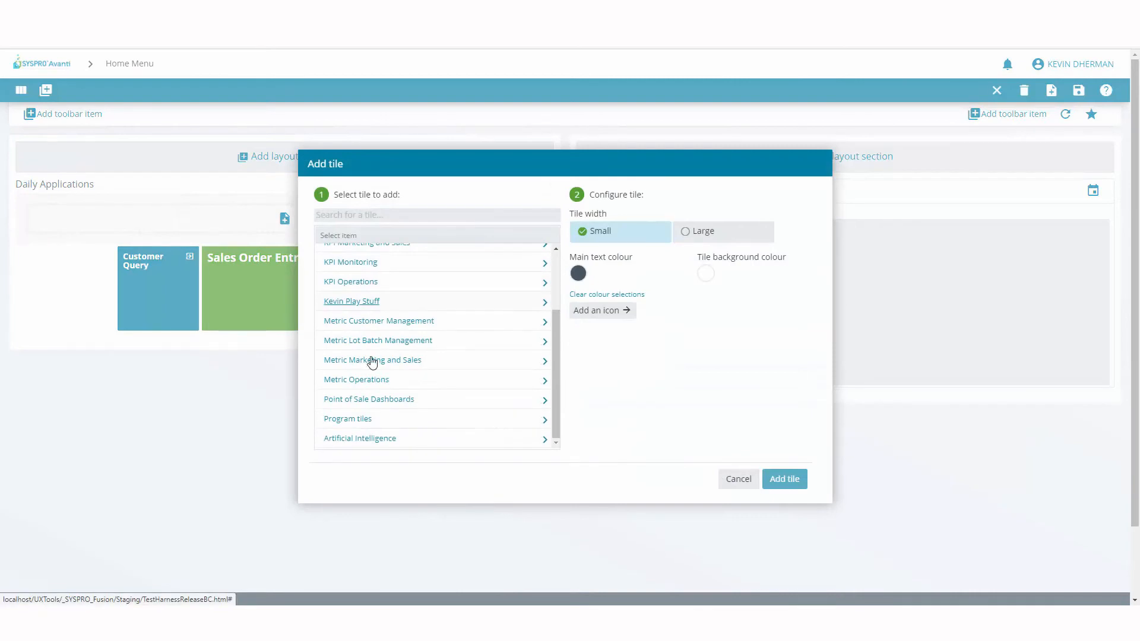
pyautogui.click(359, 438)
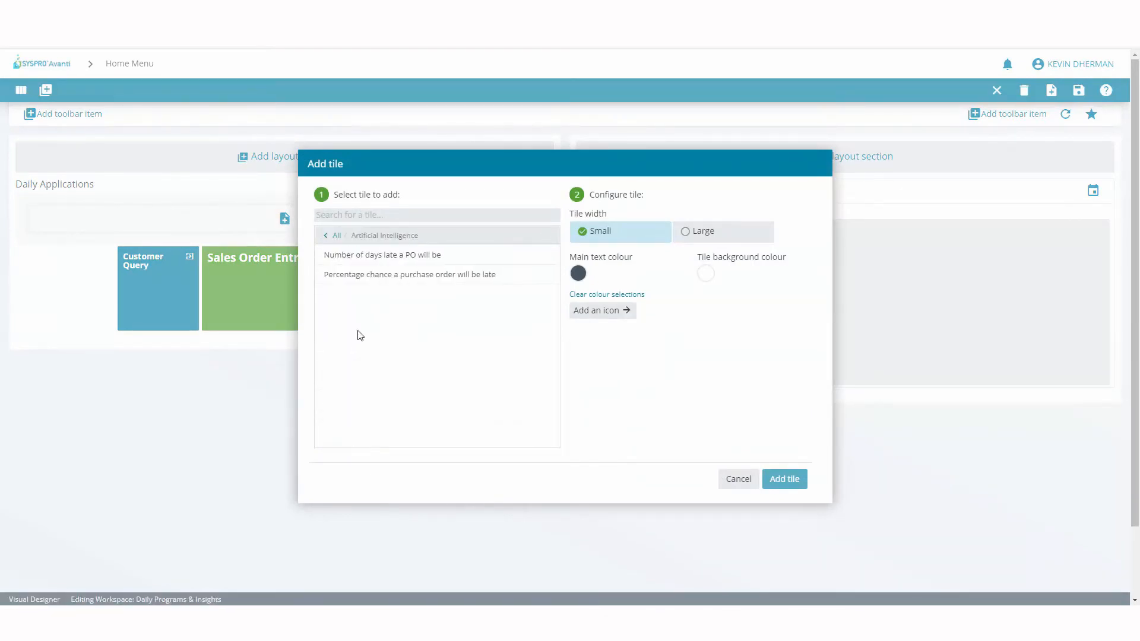
pyautogui.click(382, 254)
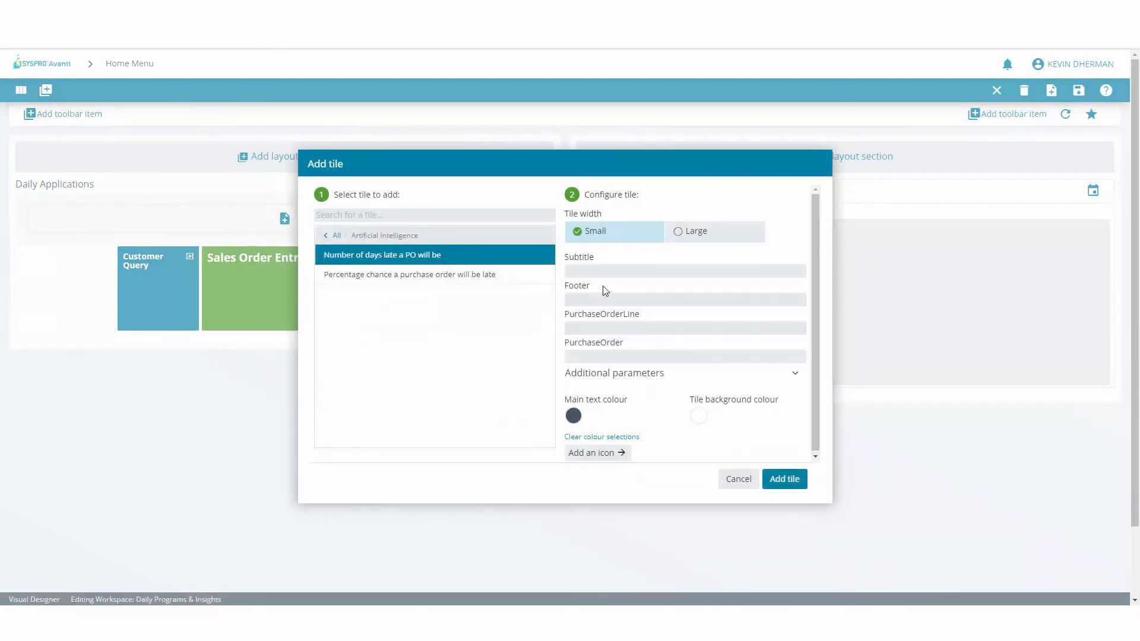
pyautogui.write('P/O Days Late')
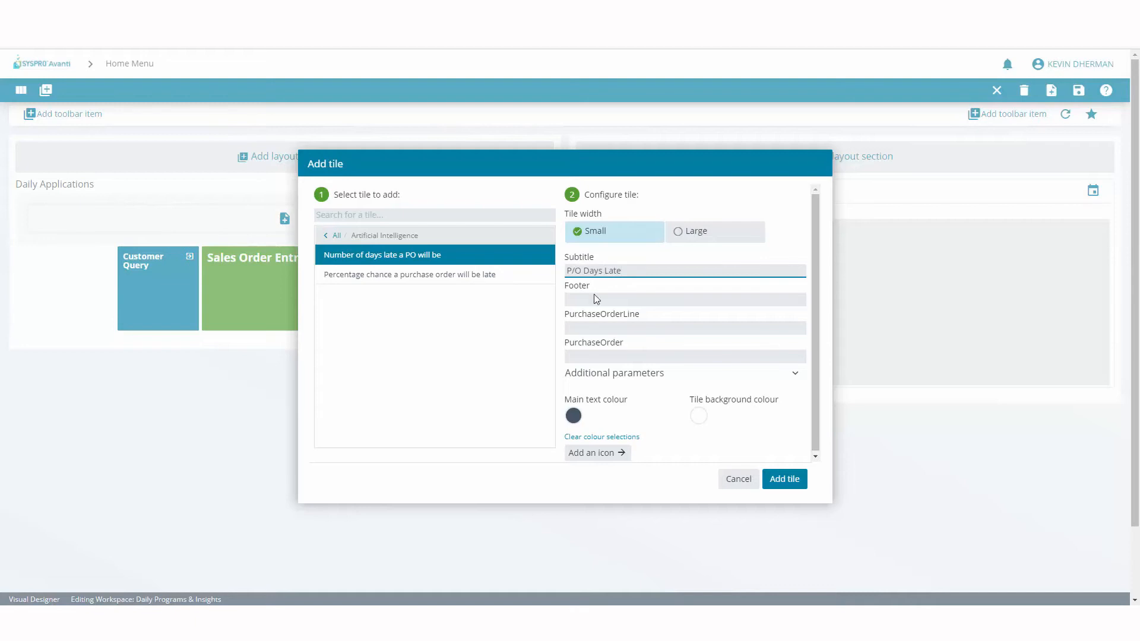
pyautogui.write('1')
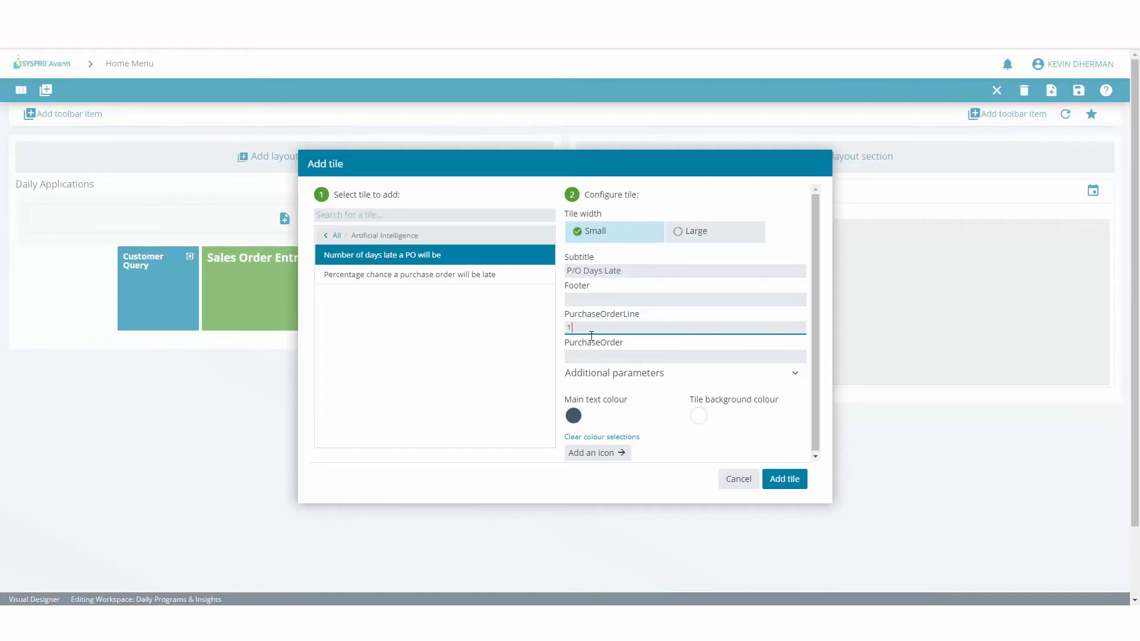
pyautogui.click(684, 355)
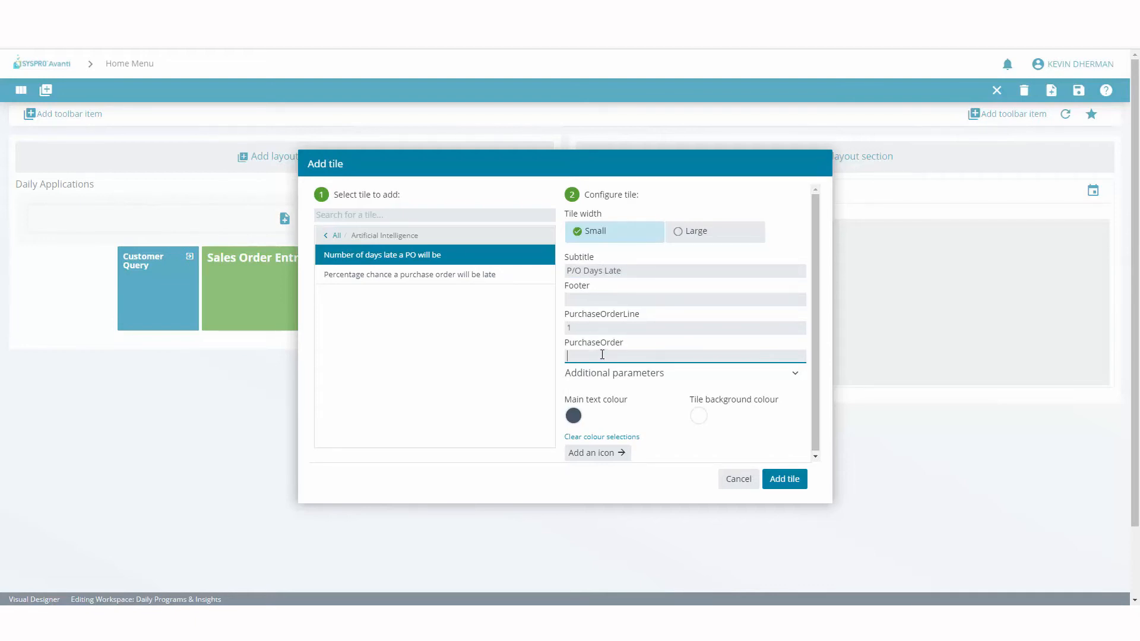
pyautogui.write('313')
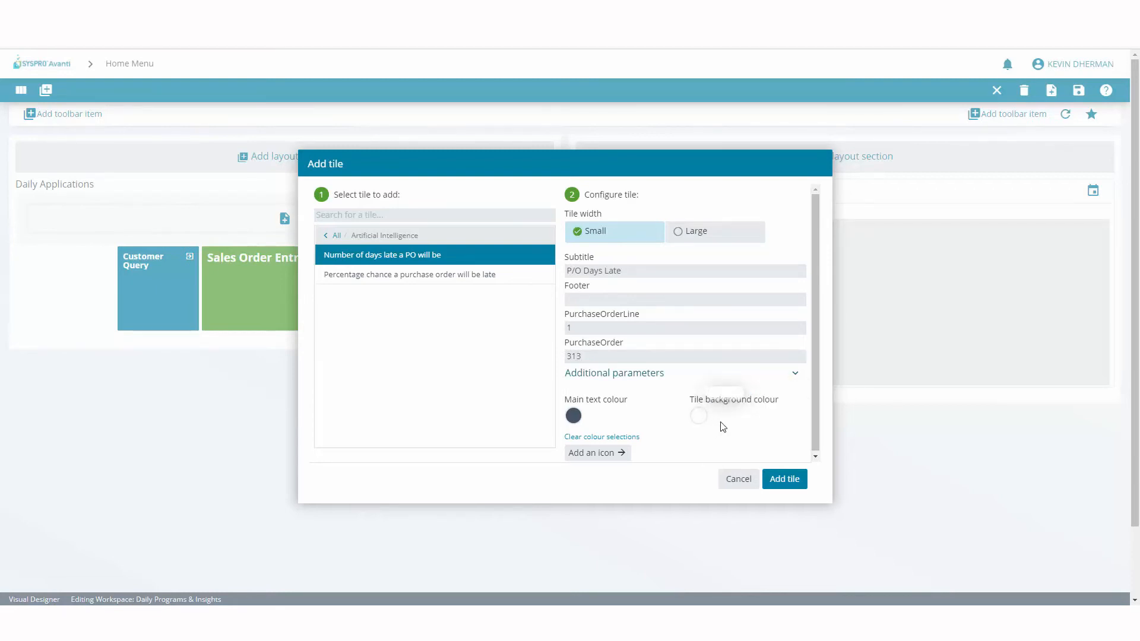
pyautogui.click(697, 415)
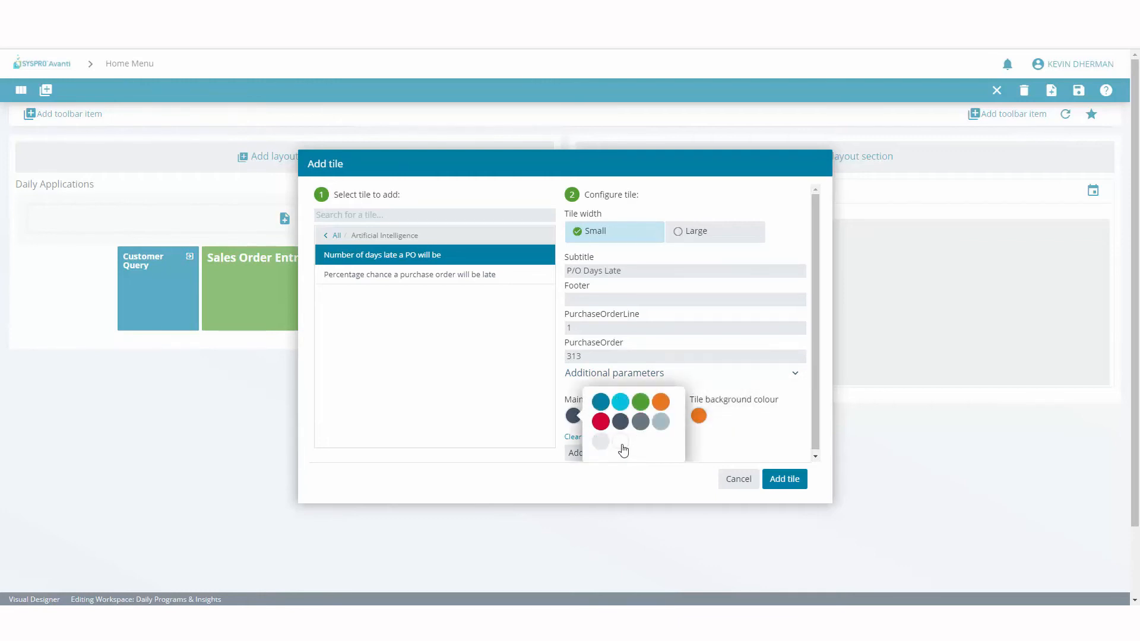
# Add a 'Percentage chance a purchase order will be late' tile subtitled P/O % Later for order 313, line 1.
pyautogui.click(782, 478)
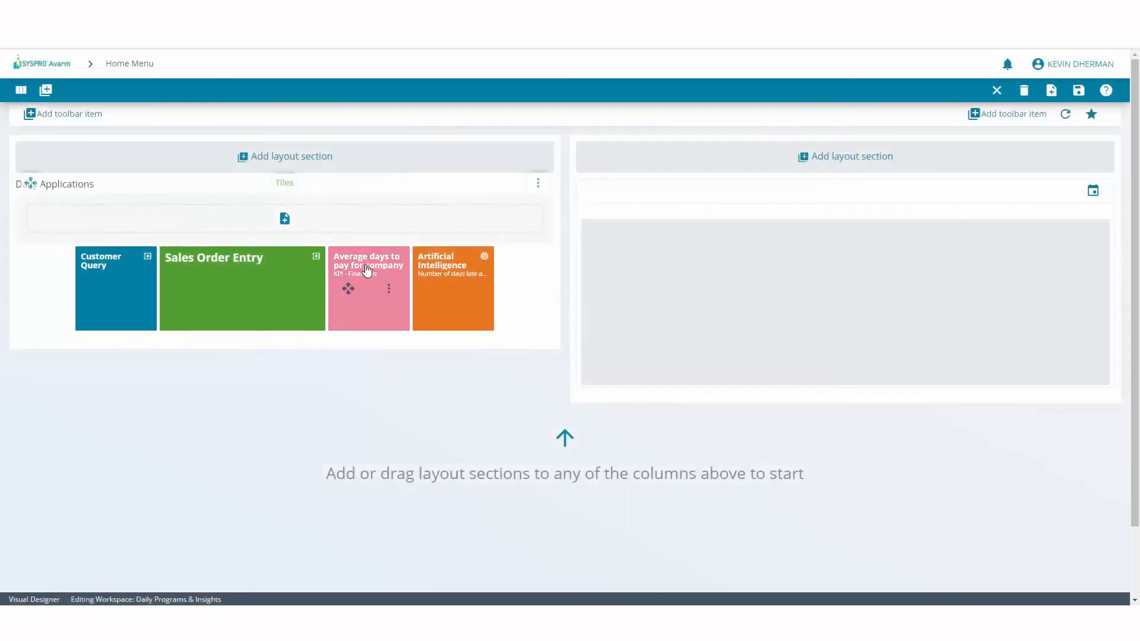
pyautogui.click(284, 219)
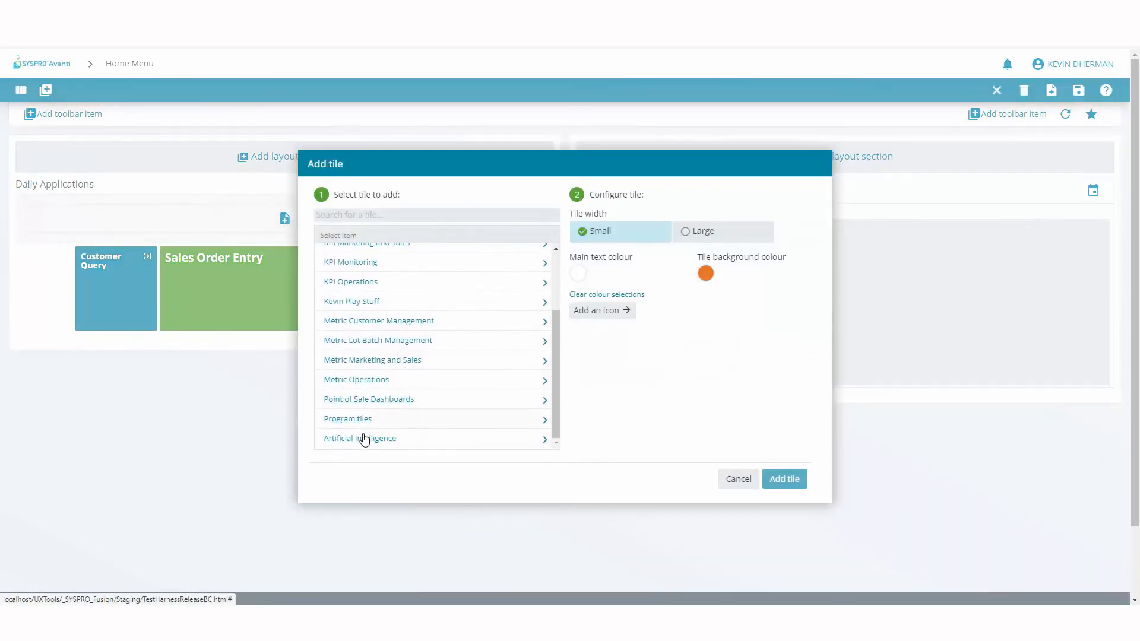
pyautogui.click(359, 438)
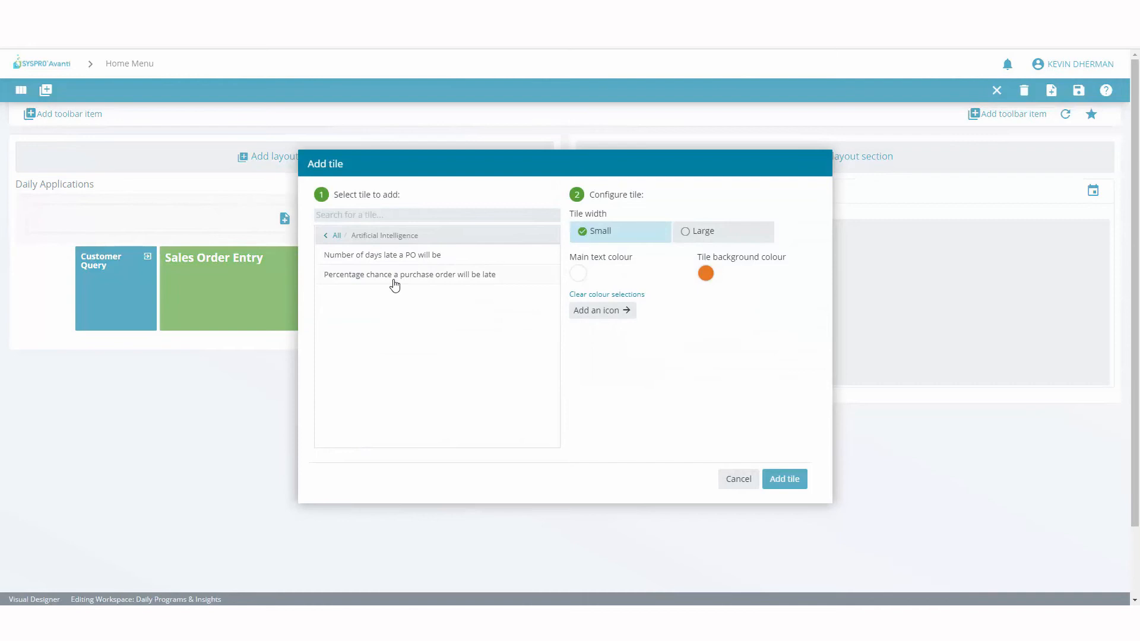
pyautogui.click(409, 274)
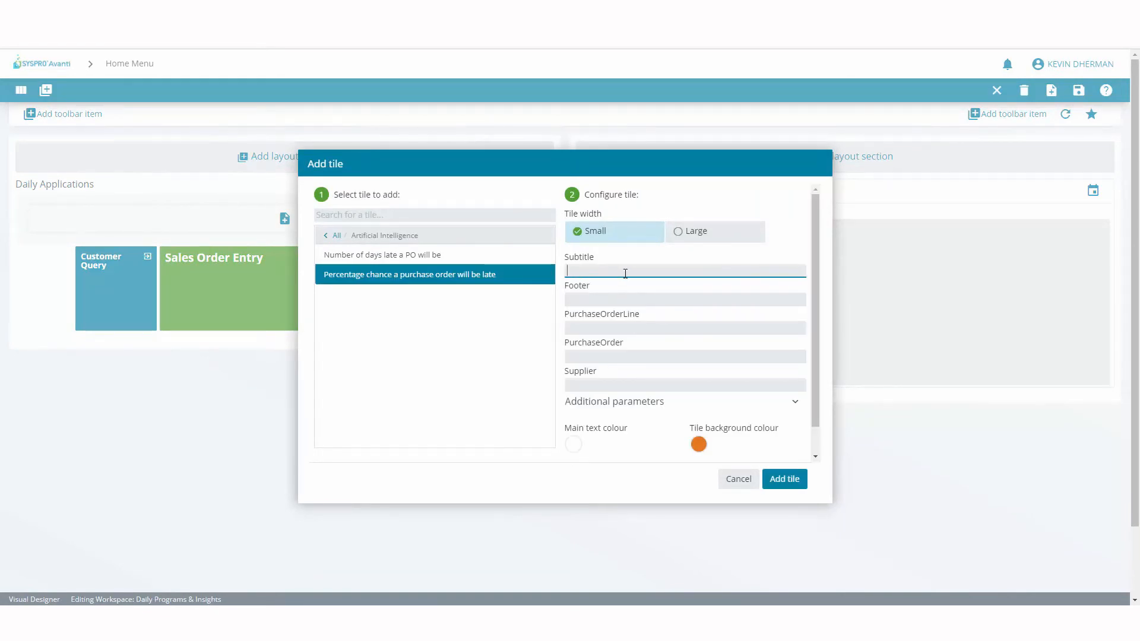
pyautogui.write('P/P')
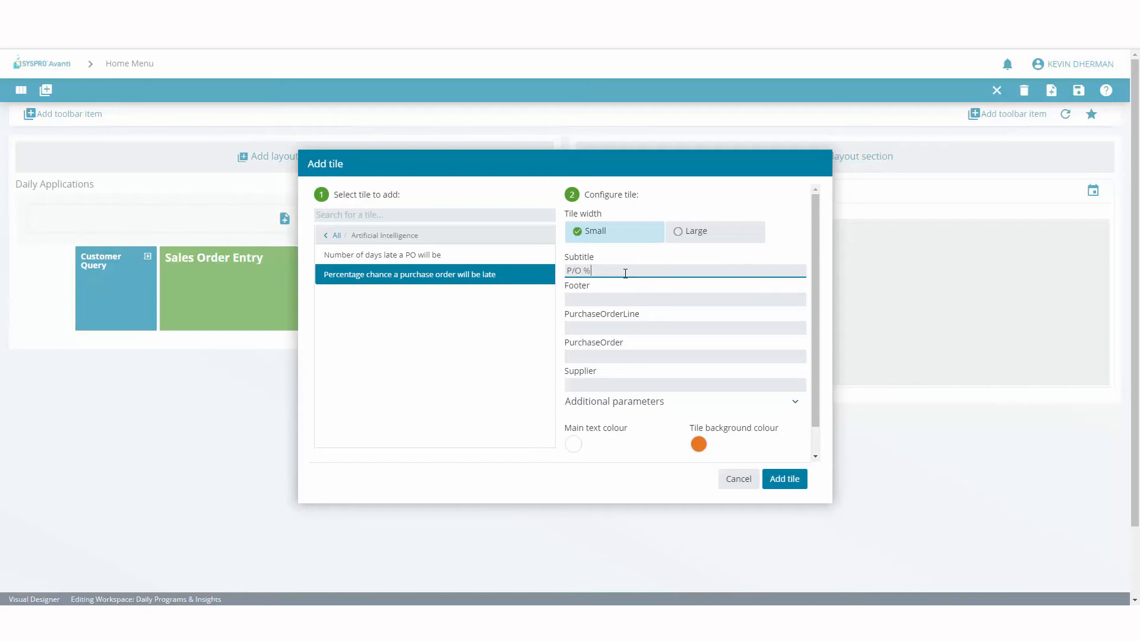
pyautogui.write('Later')
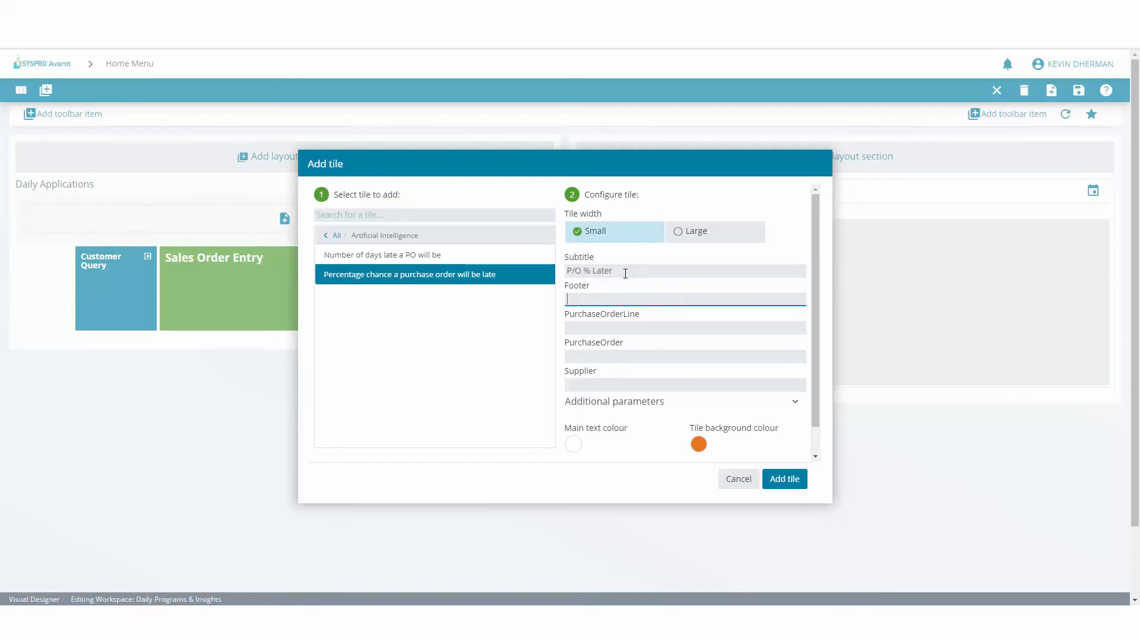
pyautogui.write('313')
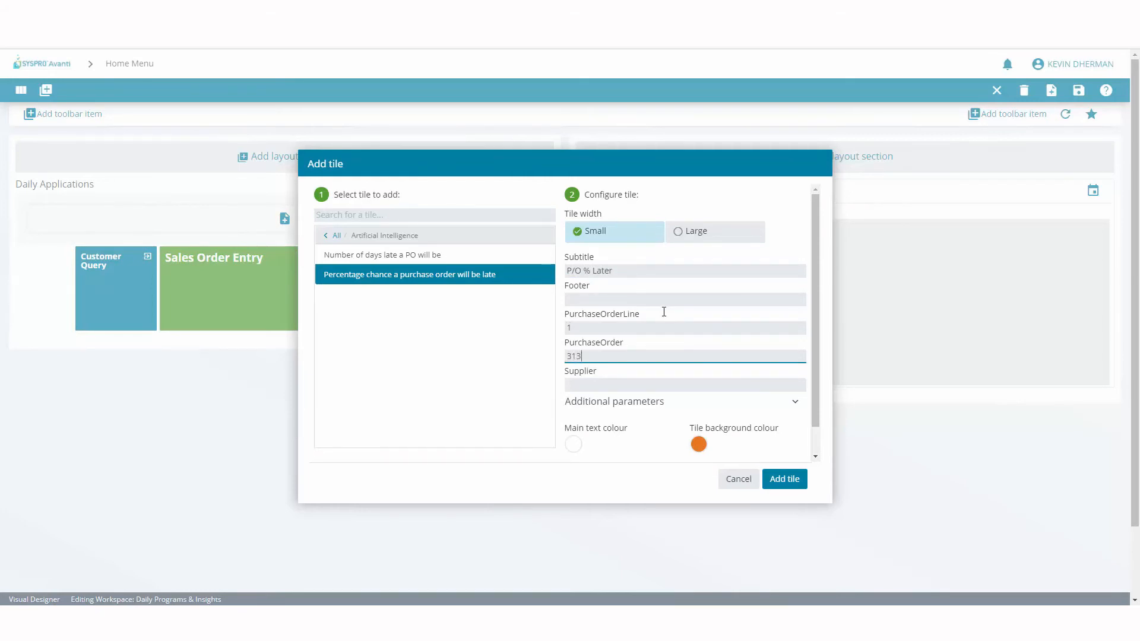
pyautogui.click(782, 478)
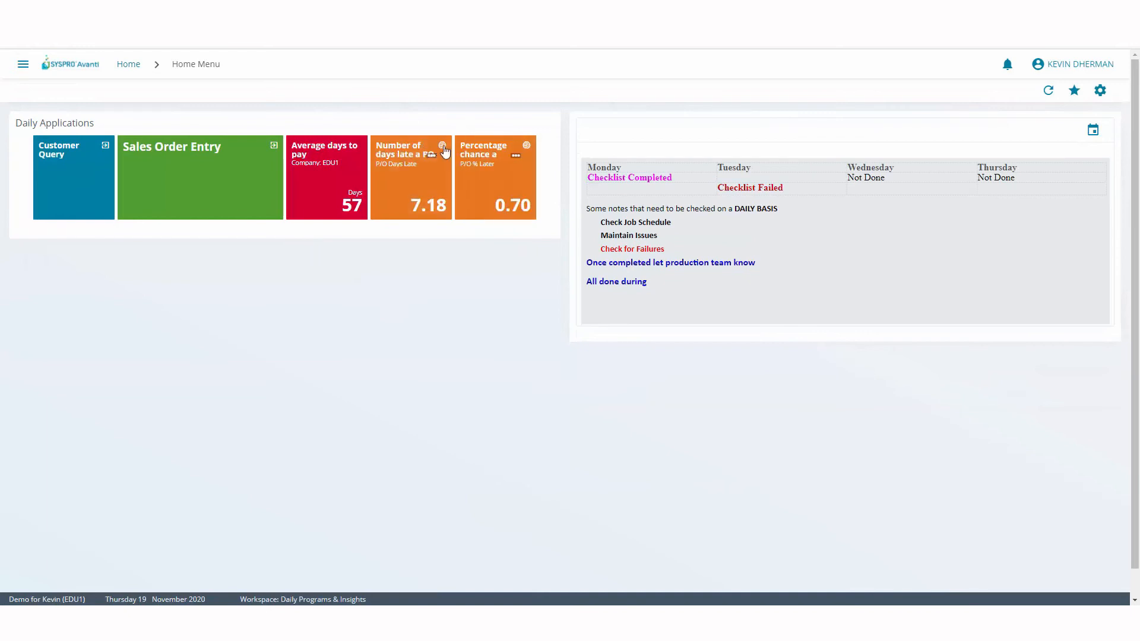
pyautogui.moveTo(458, 296)
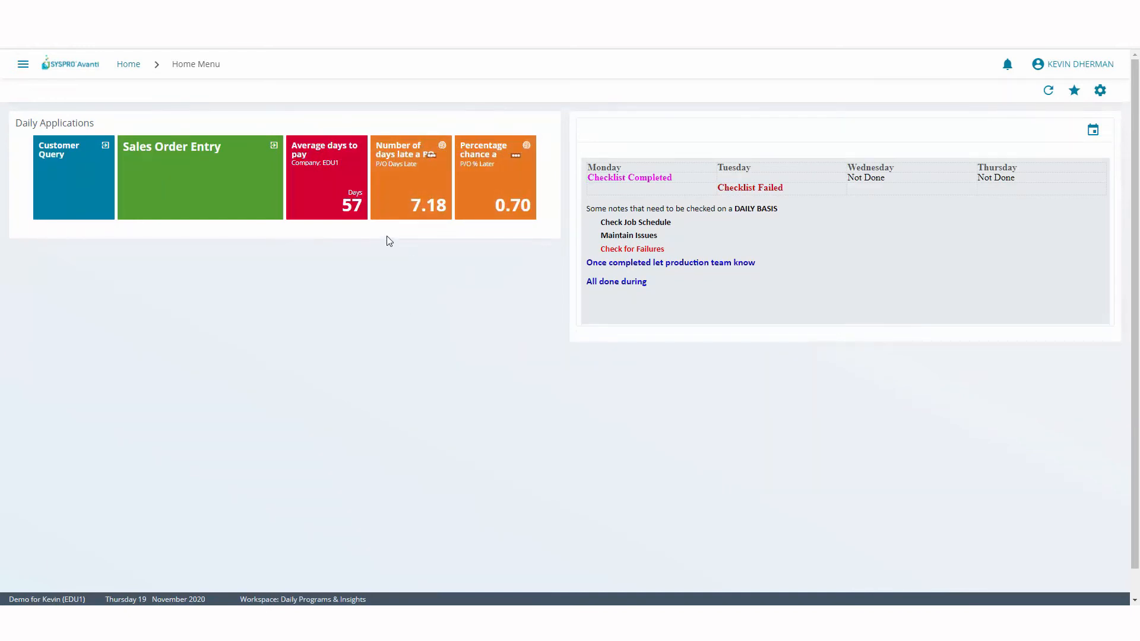
pyautogui.moveTo(472, 225)
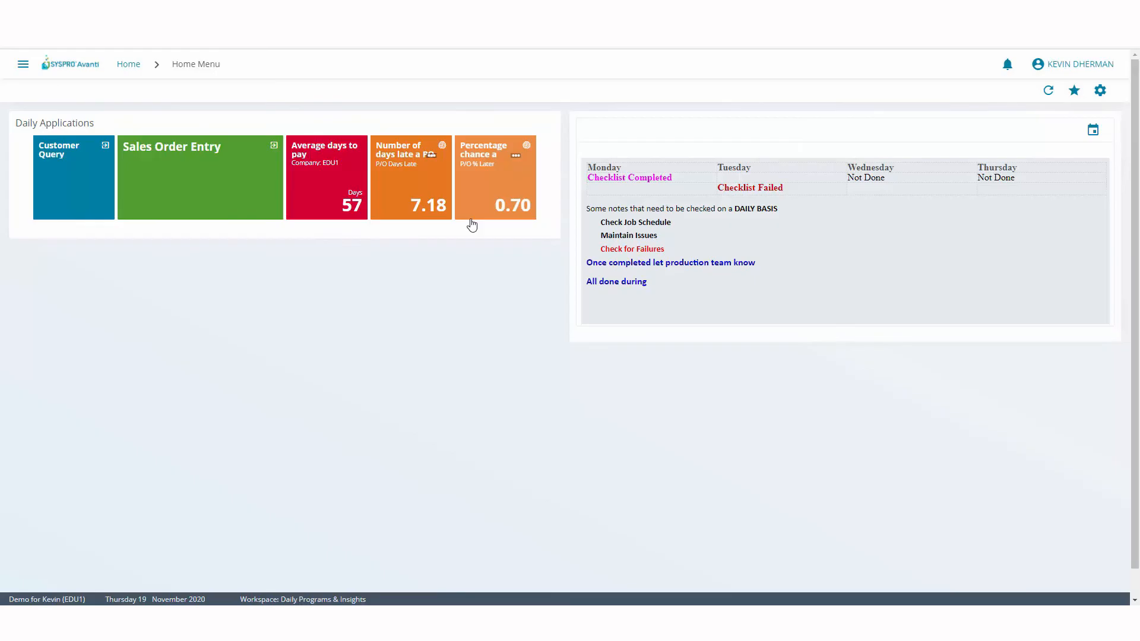
pyautogui.moveTo(399, 255)
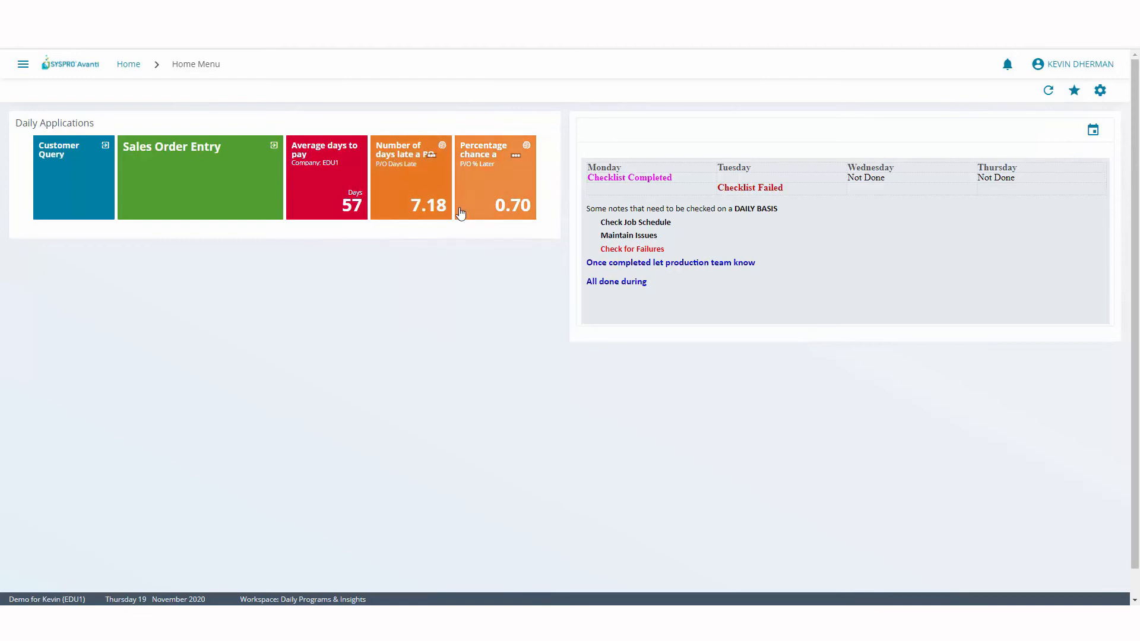
# Switch the home screen back to the main Finance, Distribution and Operations workspace.
pyautogui.click(1073, 90)
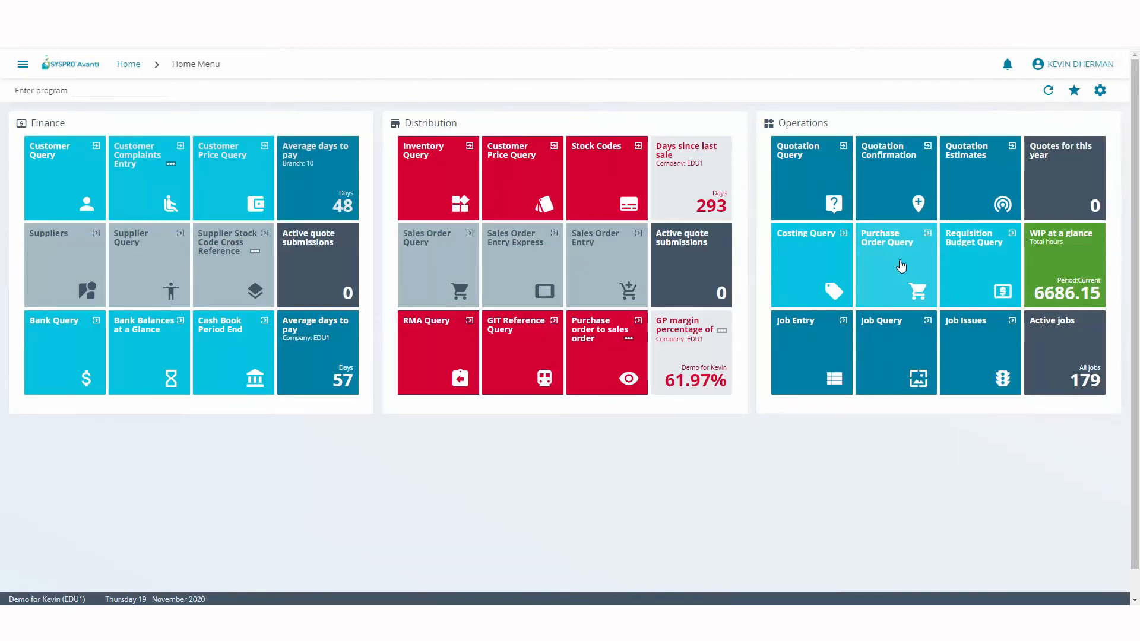
# In Purchase Order Query, add the 'Percentage chance a purchase order will be late' column to the order lines grid.
pyautogui.click(896, 265)
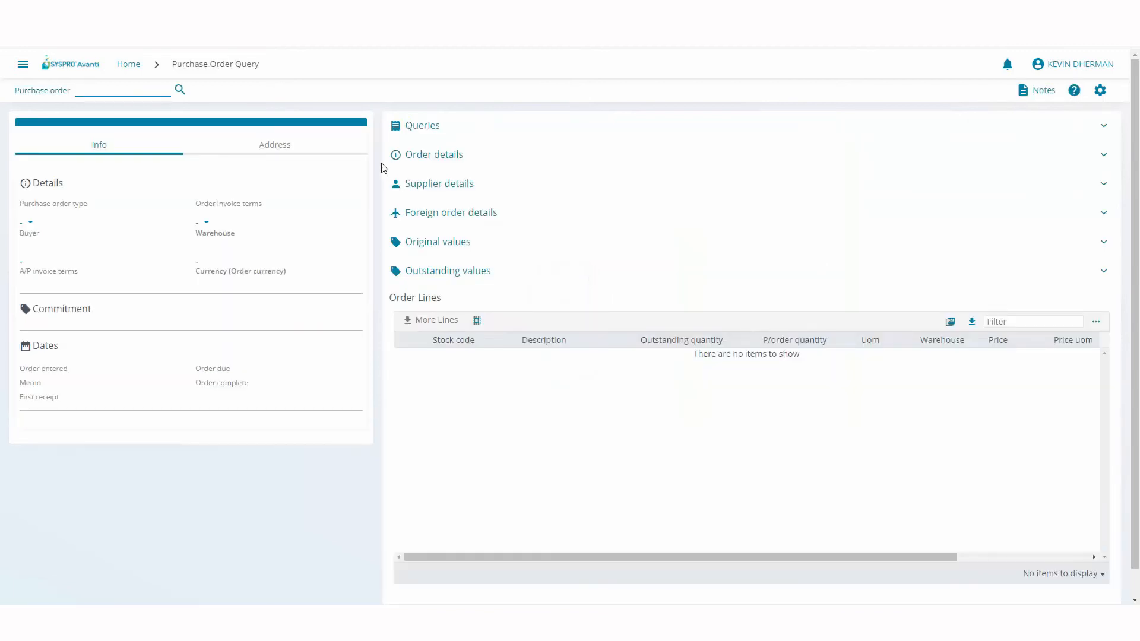
pyautogui.click(124, 89)
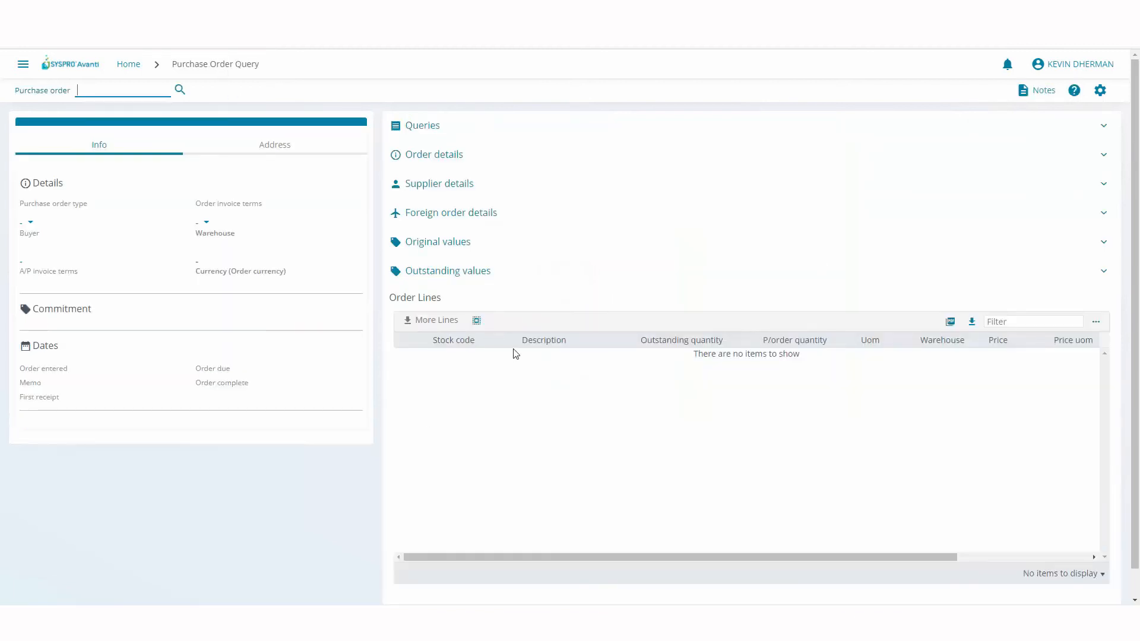
pyautogui.moveTo(513, 341)
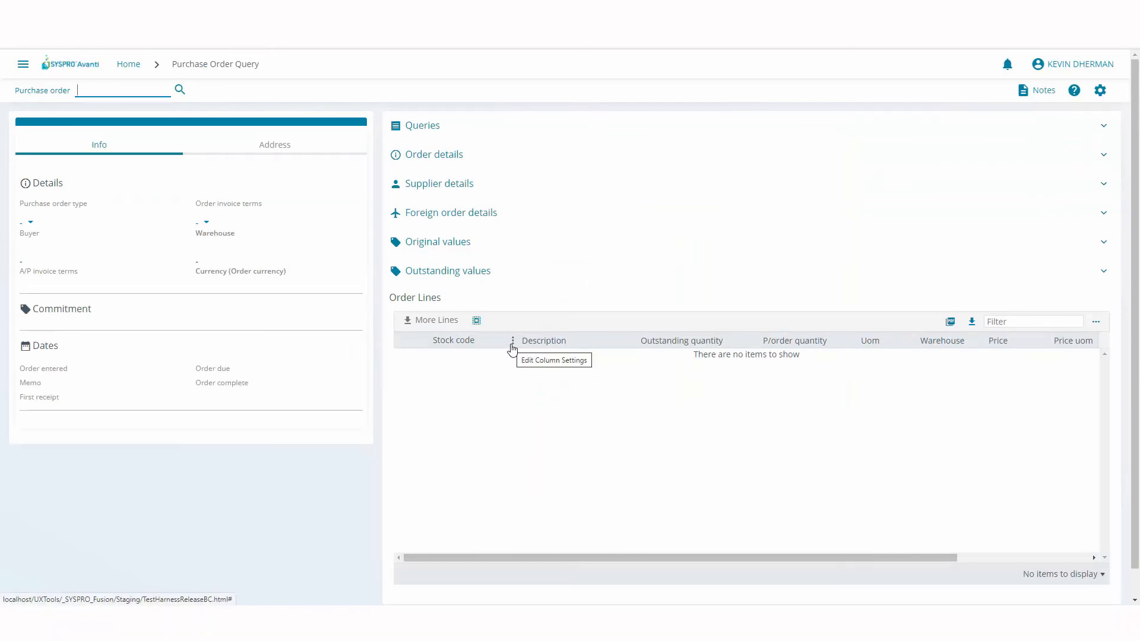
pyautogui.click(513, 342)
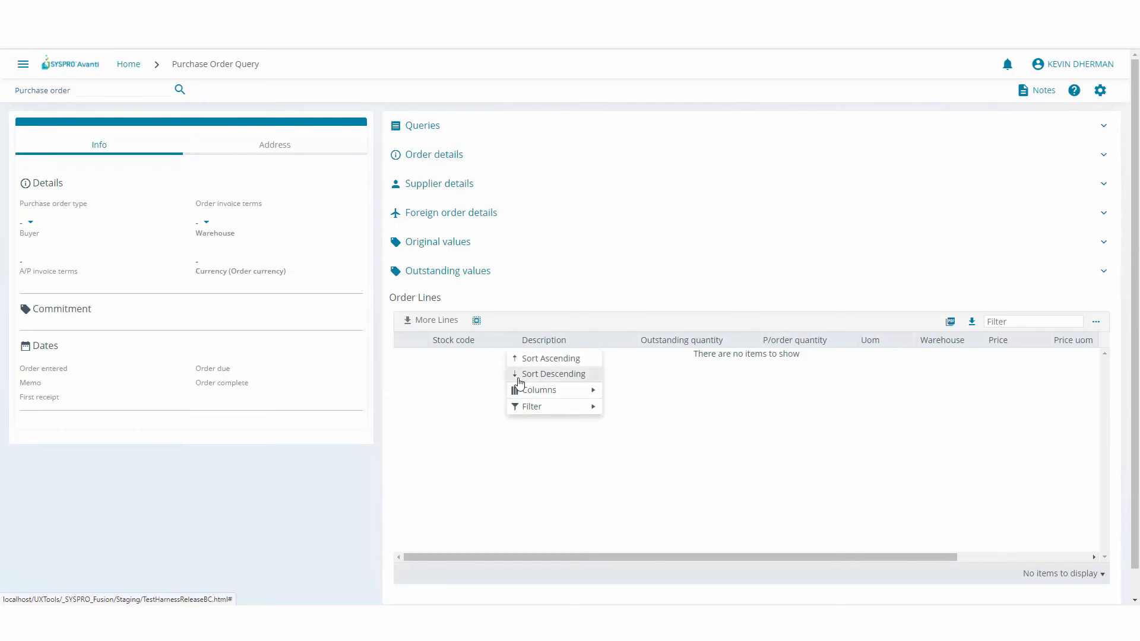
pyautogui.click(538, 390)
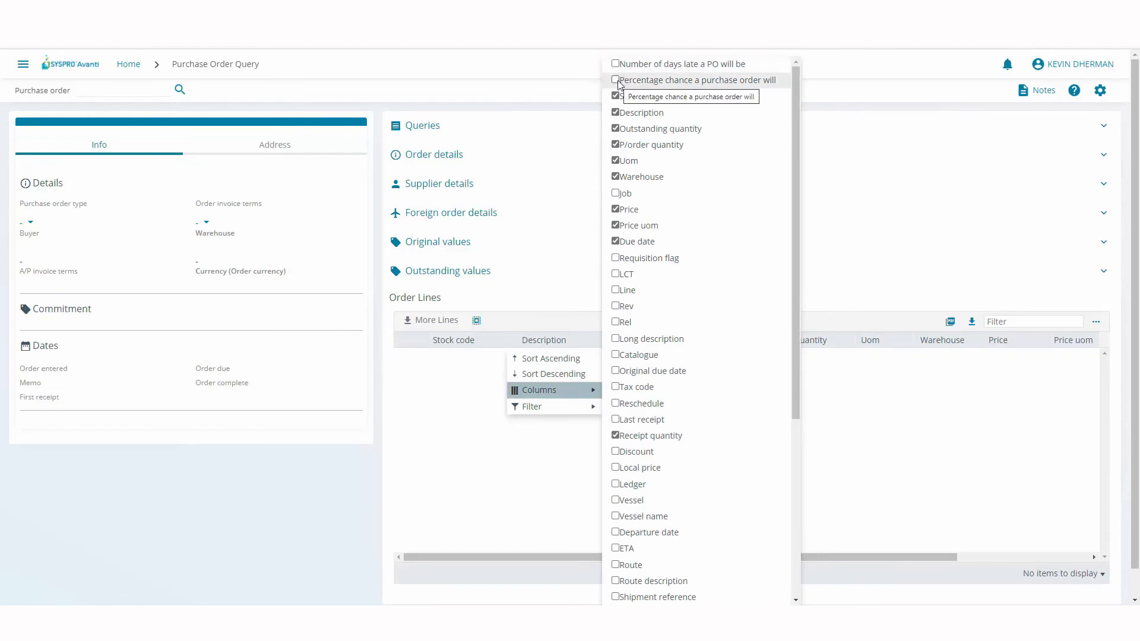
pyautogui.click(615, 80)
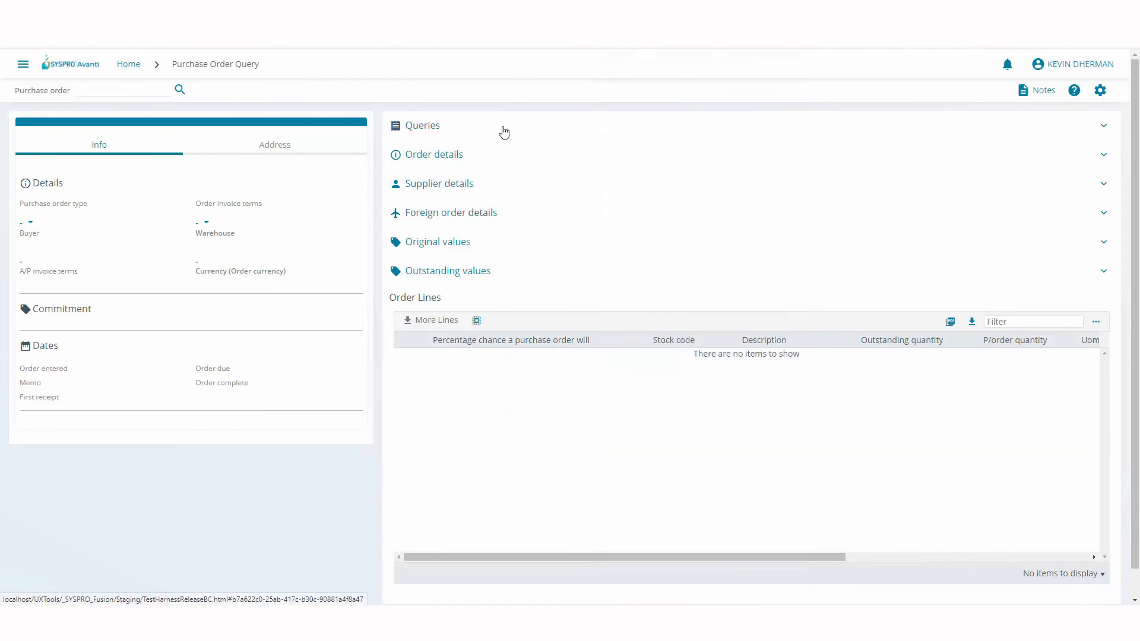
pyautogui.moveTo(129, 65)
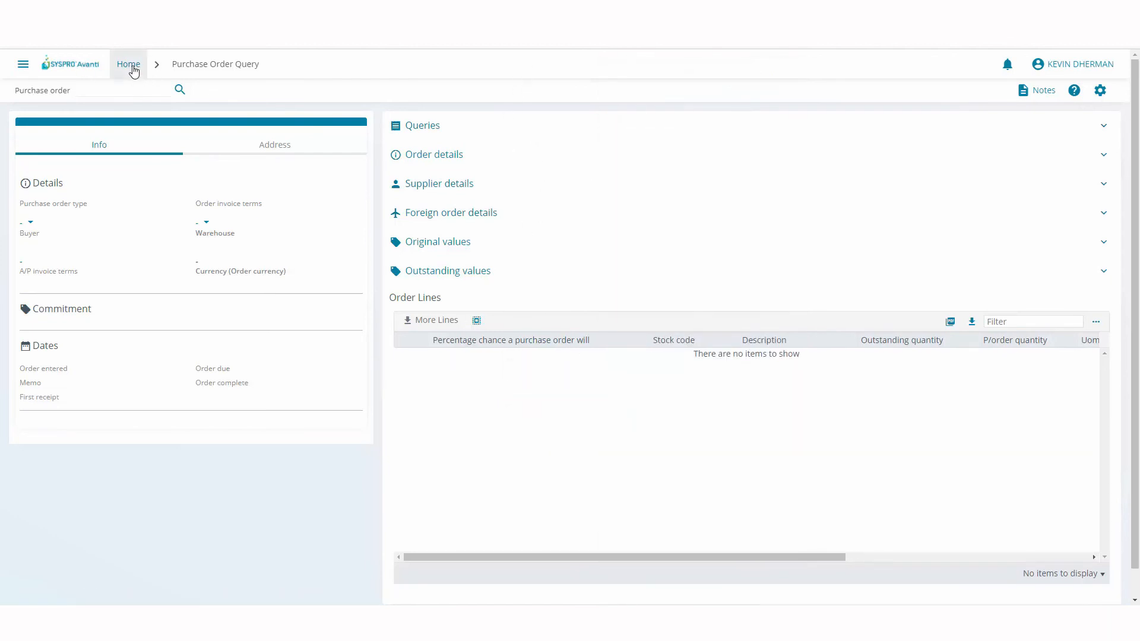
# Reopen Purchase Order Query and look up order 000543, both lines showing a 0.67 late probability.
pyautogui.click(128, 65)
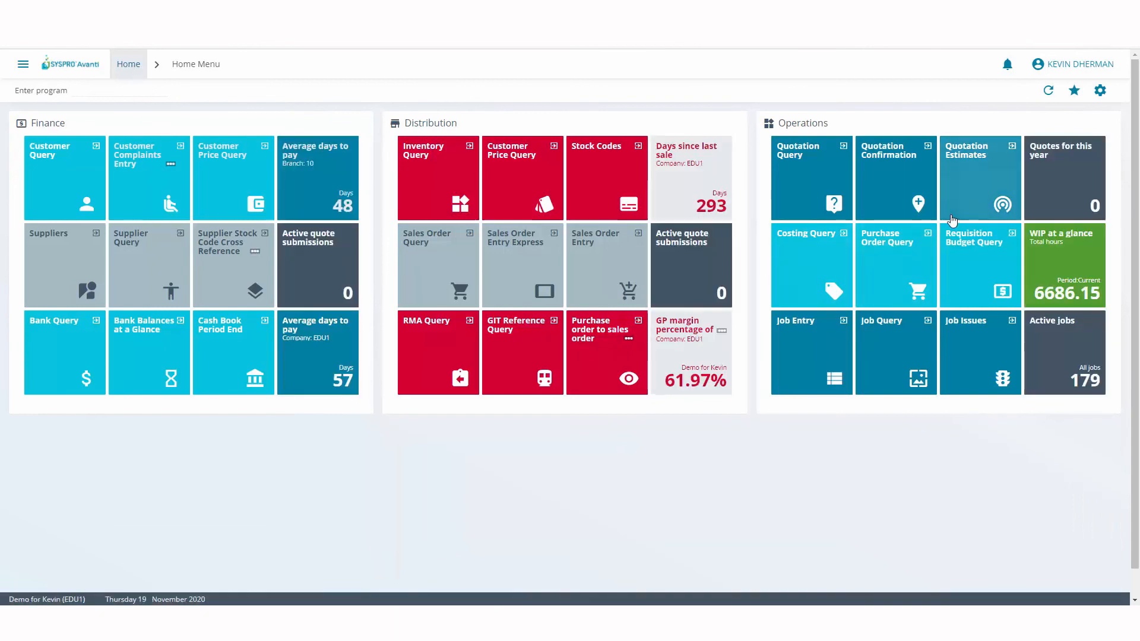
pyautogui.click(896, 263)
pyautogui.write('5')
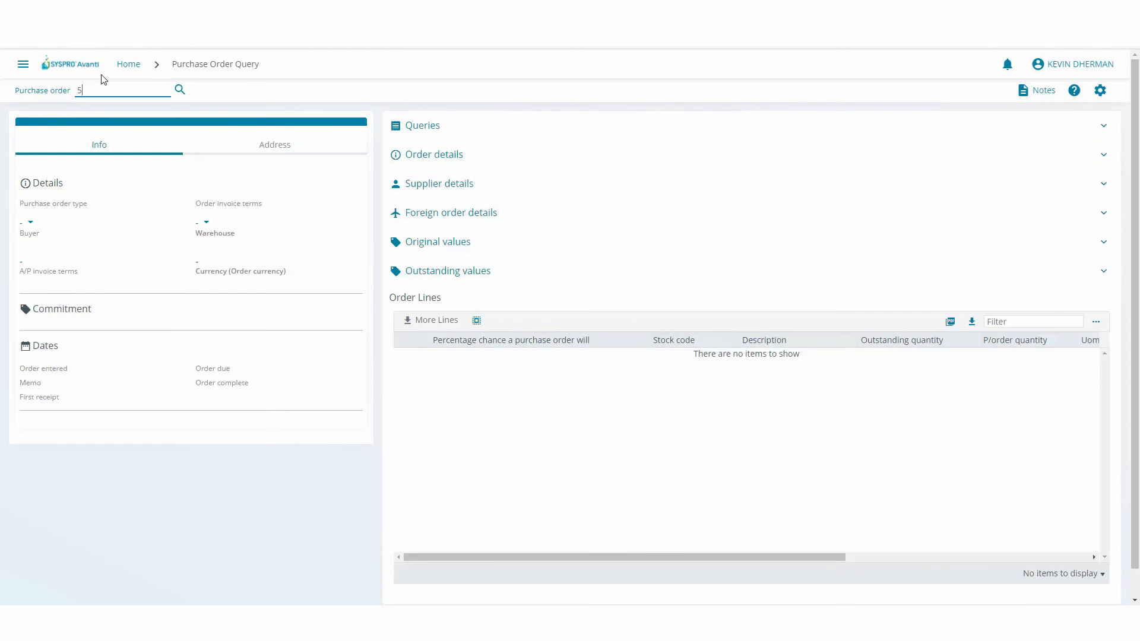
pyautogui.write('000543')
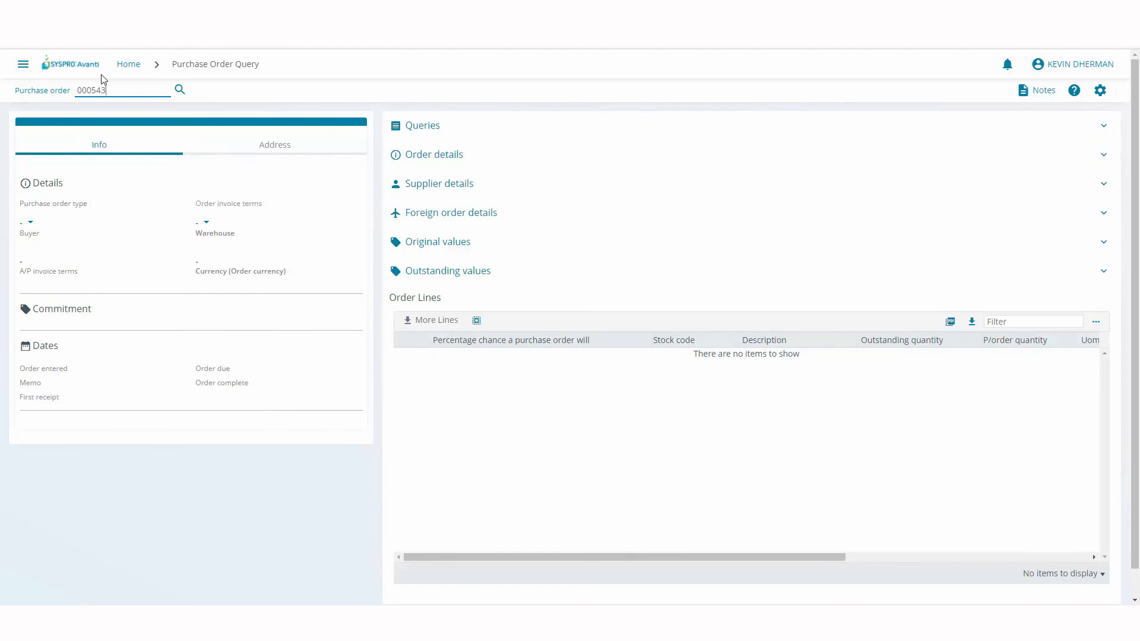
pyautogui.click(179, 89)
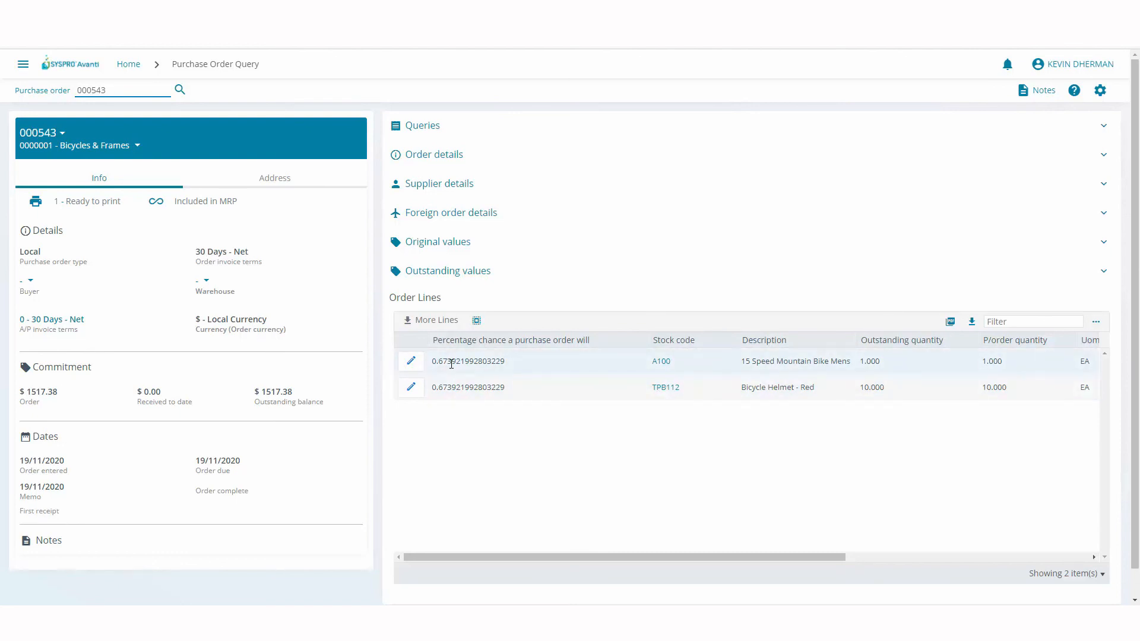
pyautogui.moveTo(461, 374)
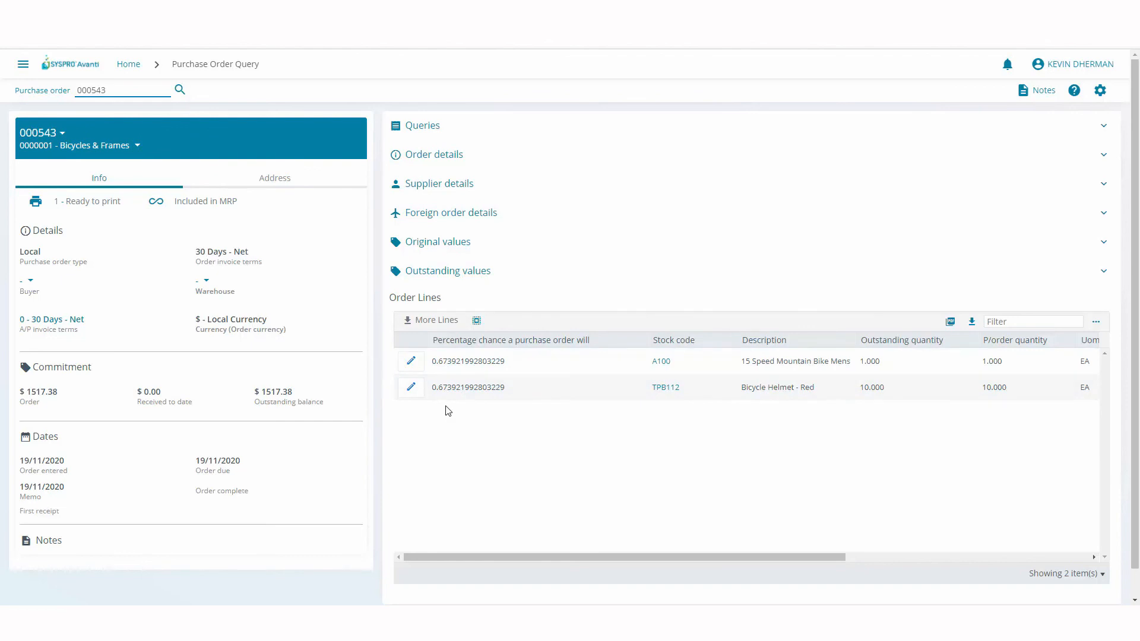
pyautogui.moveTo(128, 64)
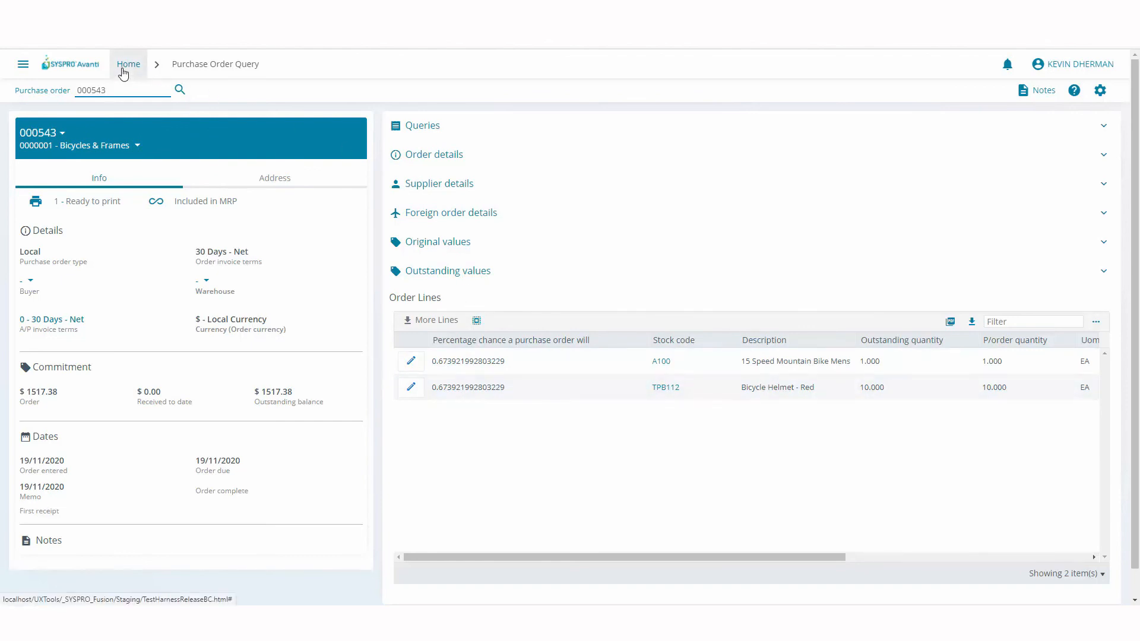
pyautogui.click(121, 91)
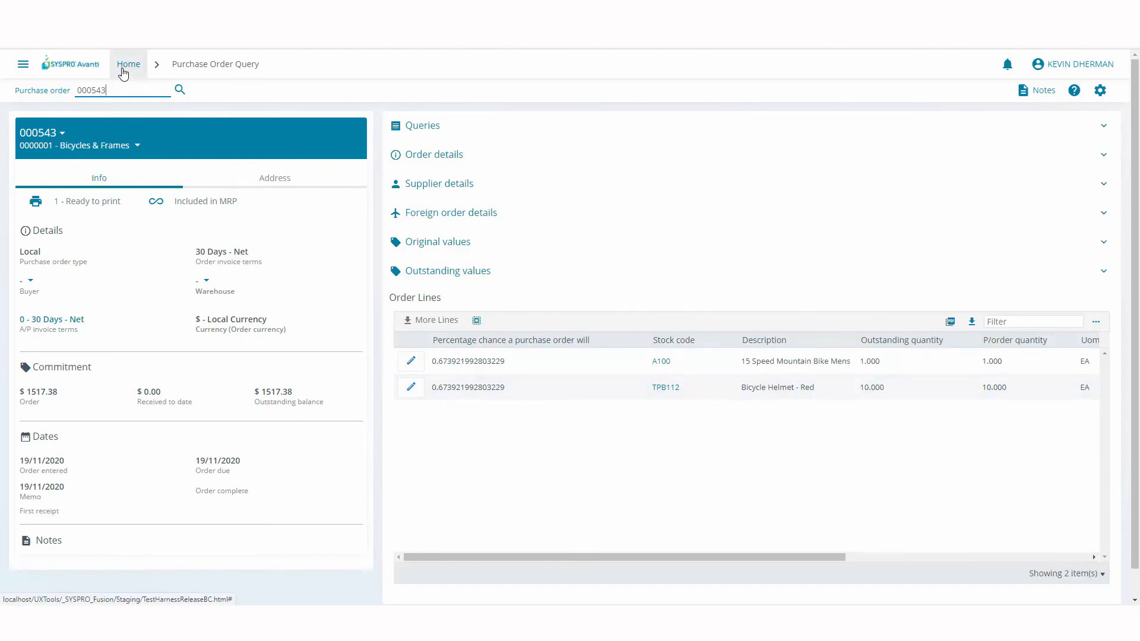